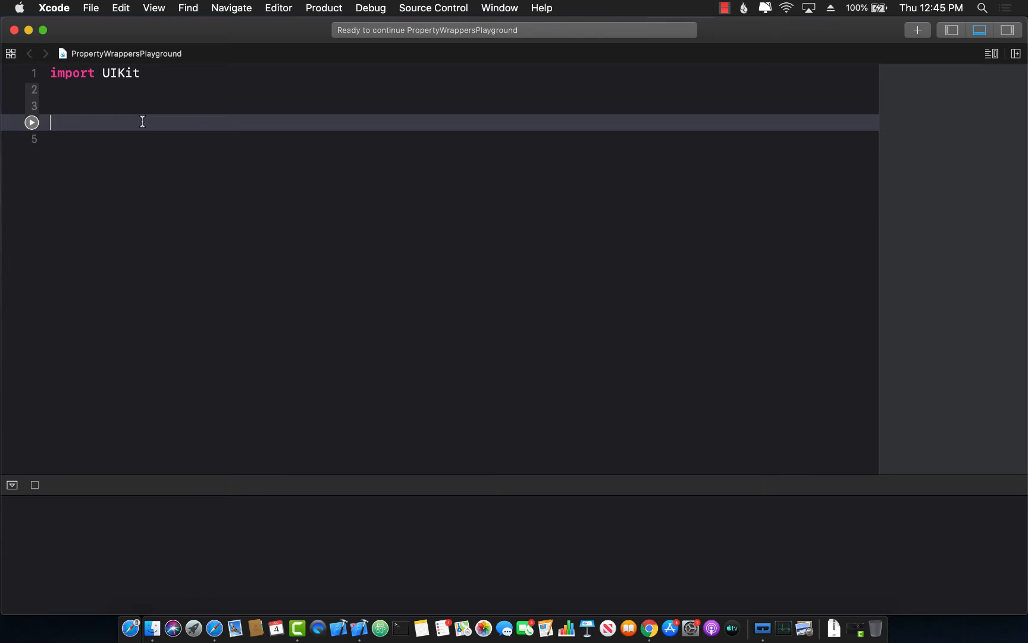
mouse_move(57, 14)
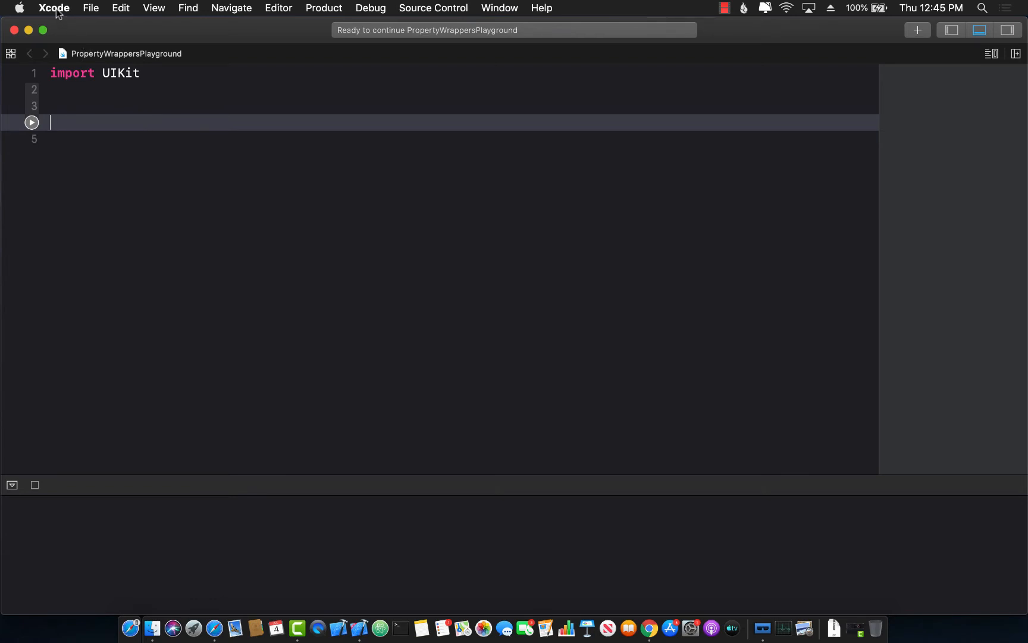
Show the installed Xcode version in the About window and dismiss it
click(54, 9)
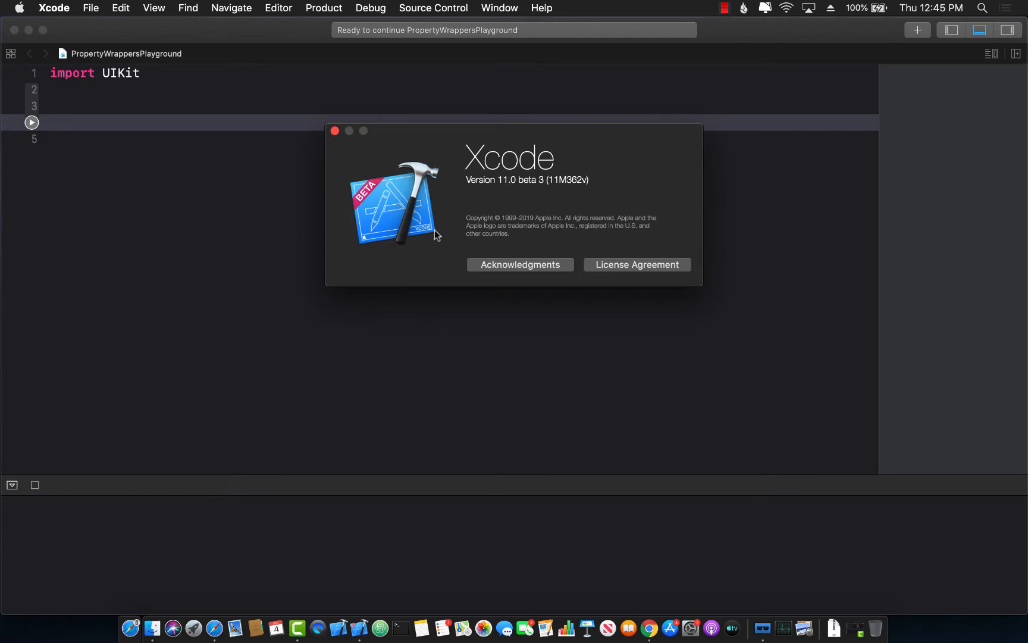
drag(468, 179, 567, 180)
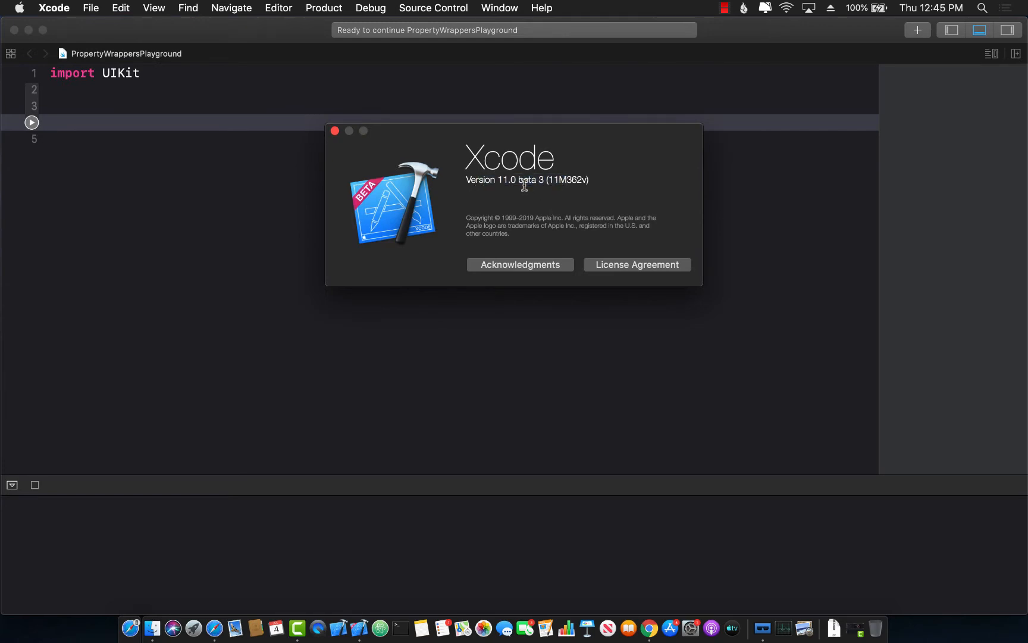
double_click(505, 178)
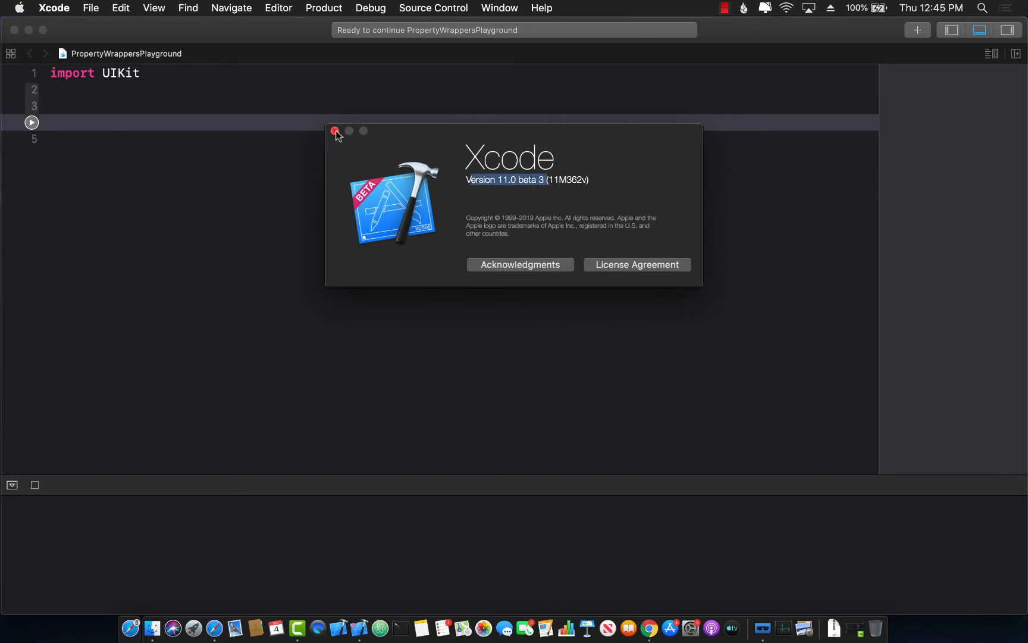
click(336, 130)
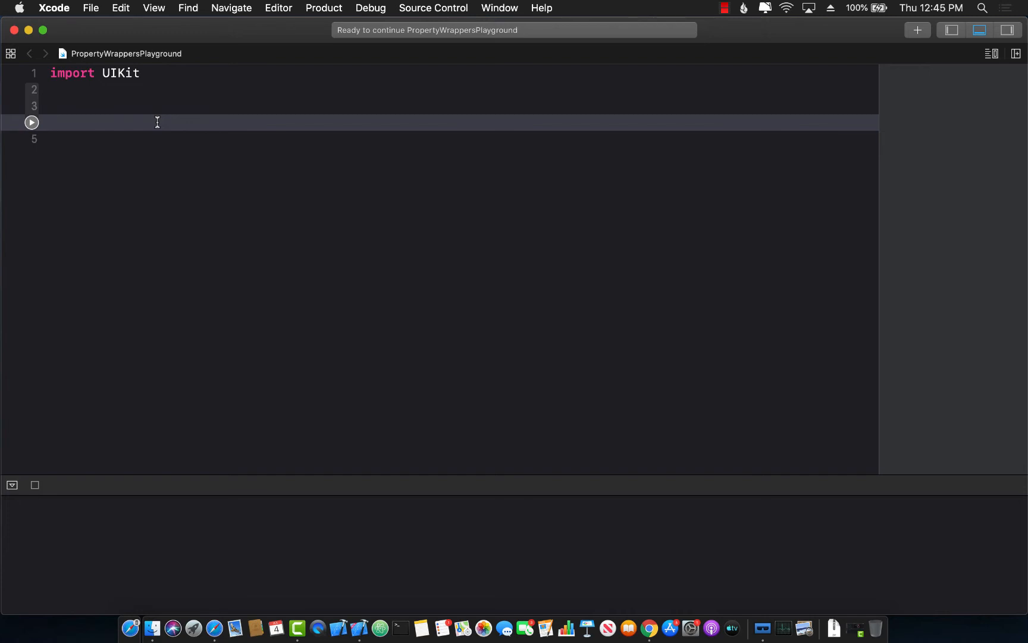
text(@propertyWrapper)
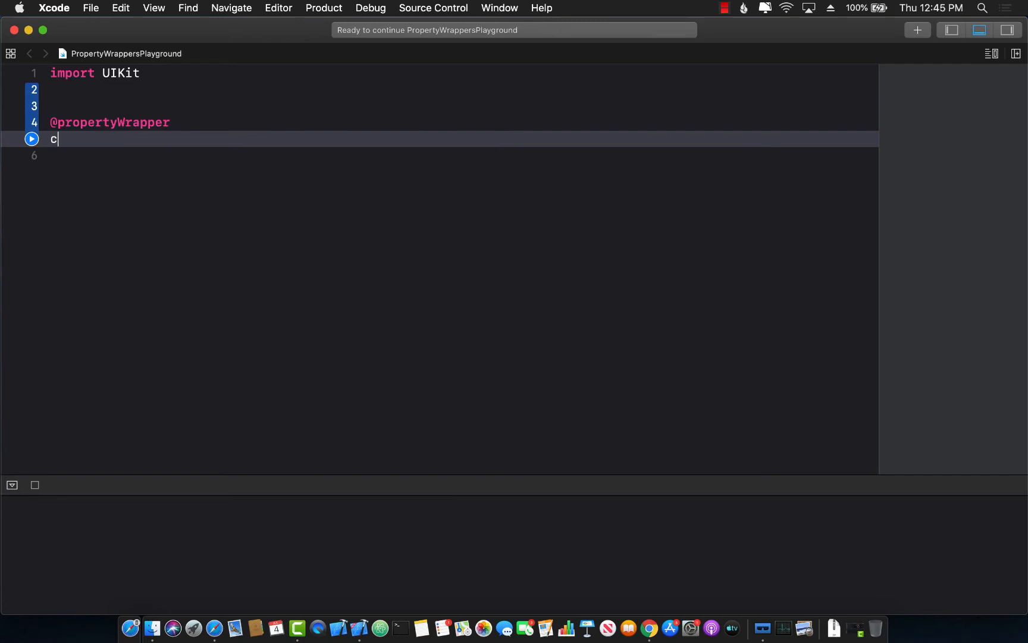
text(lass)
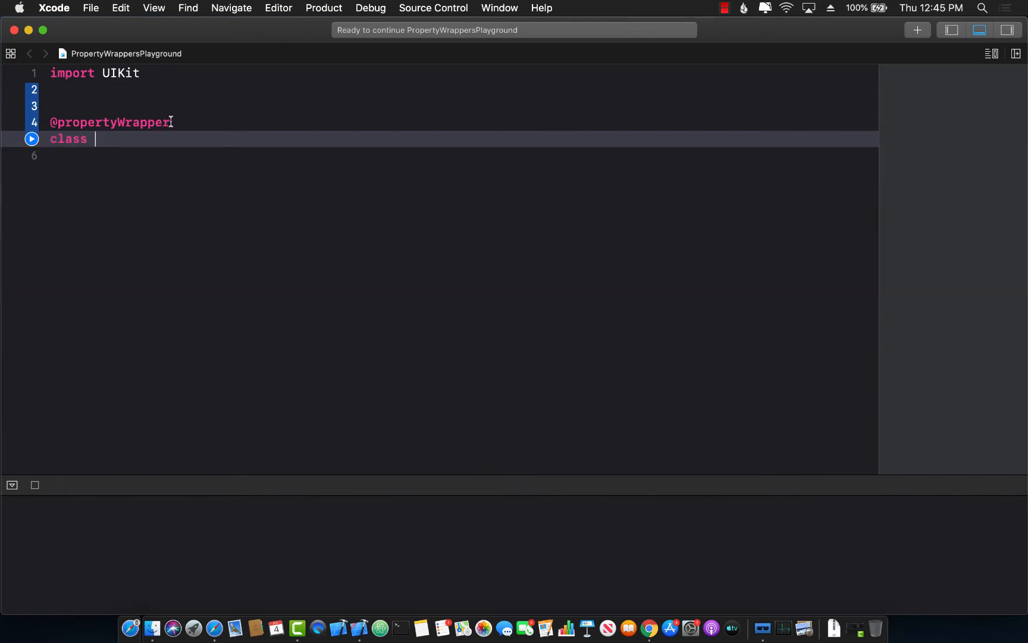
double_click(110, 122)
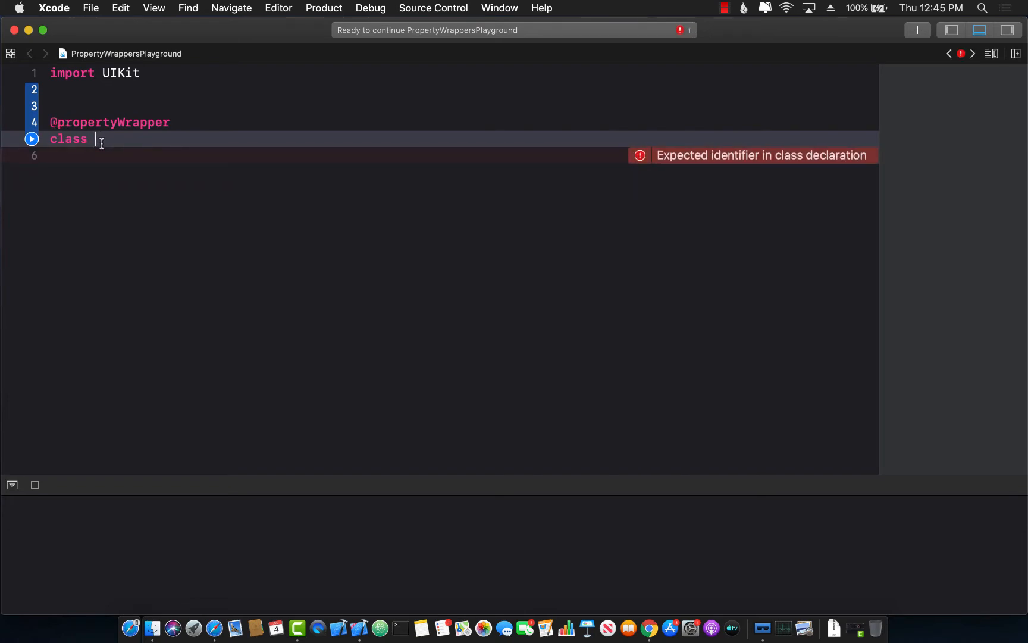
text(Upper)
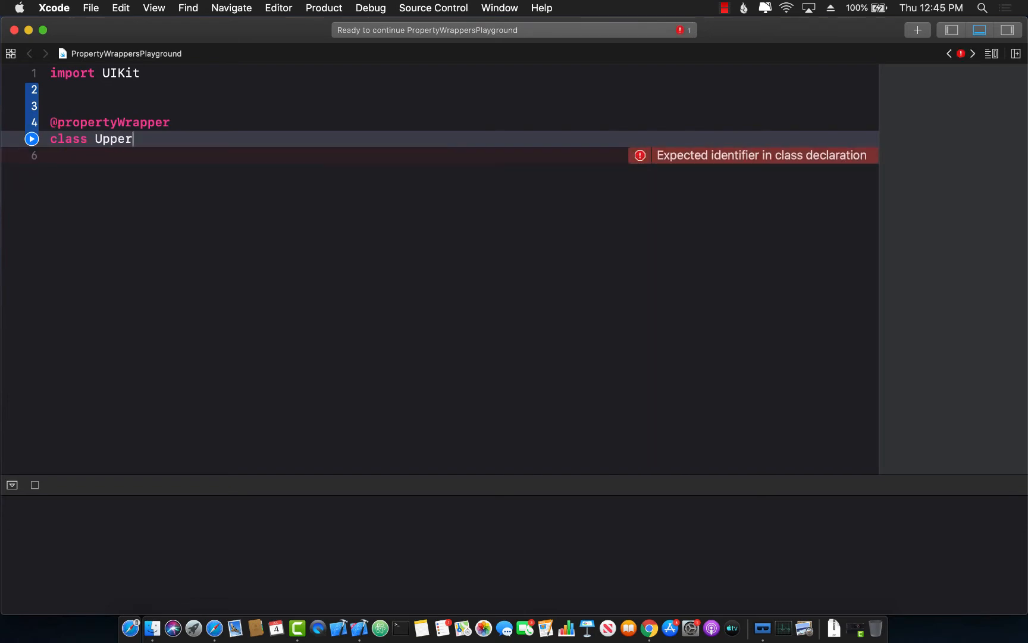
text(Case {)
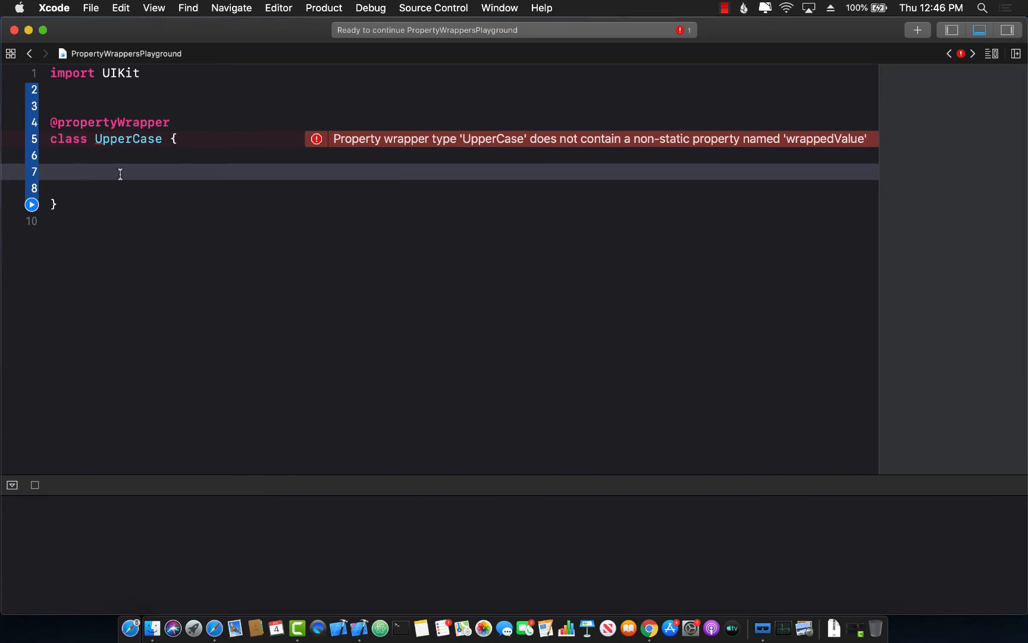
Add a private(set) var value: String initialized to an empty string
text(private(s)
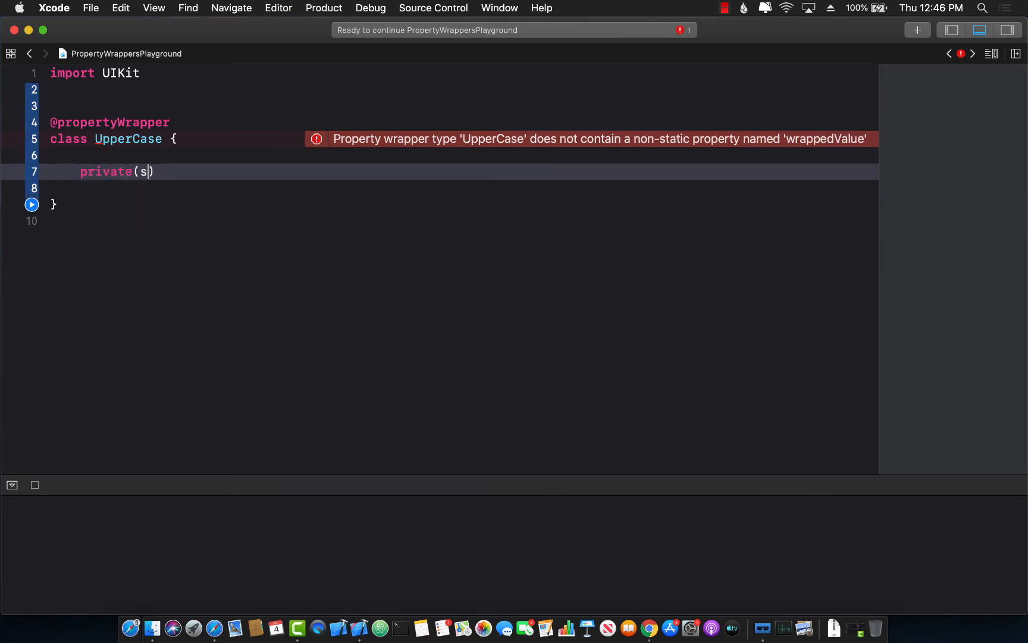
text(et) var)
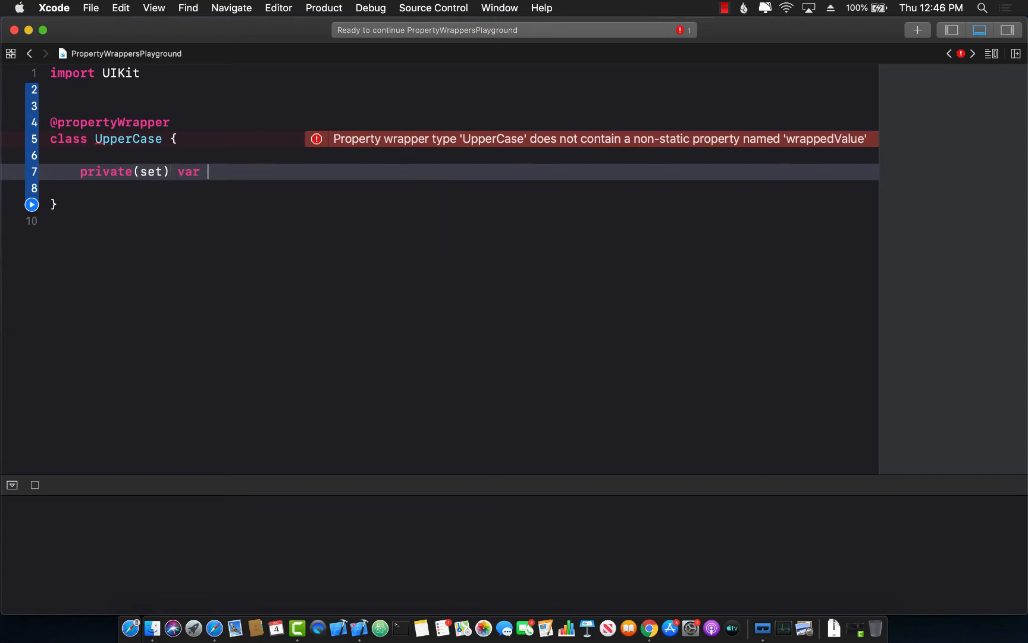
text(value;)
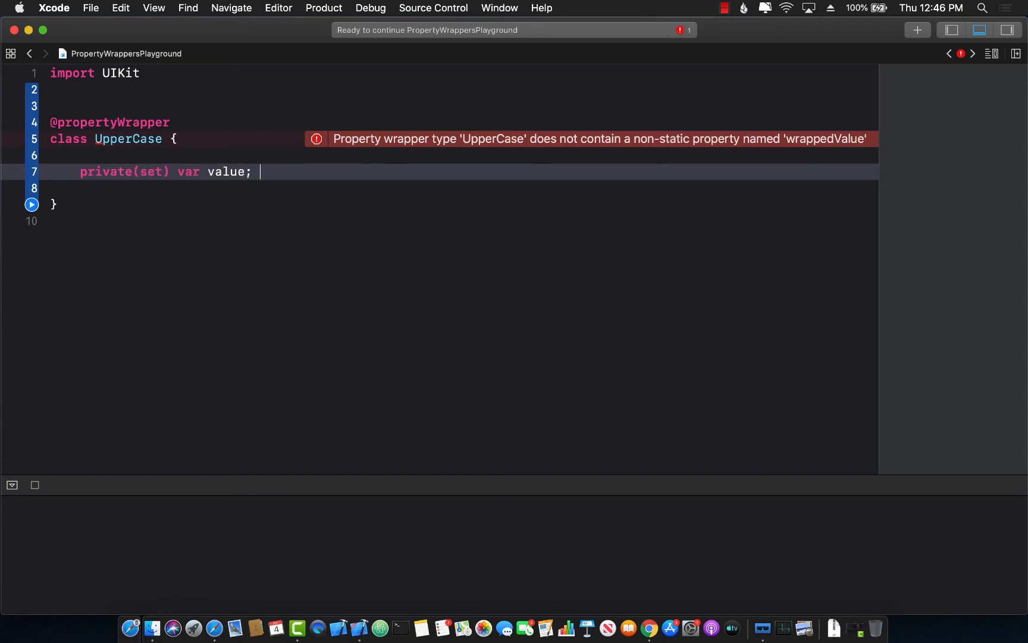
text(: String)
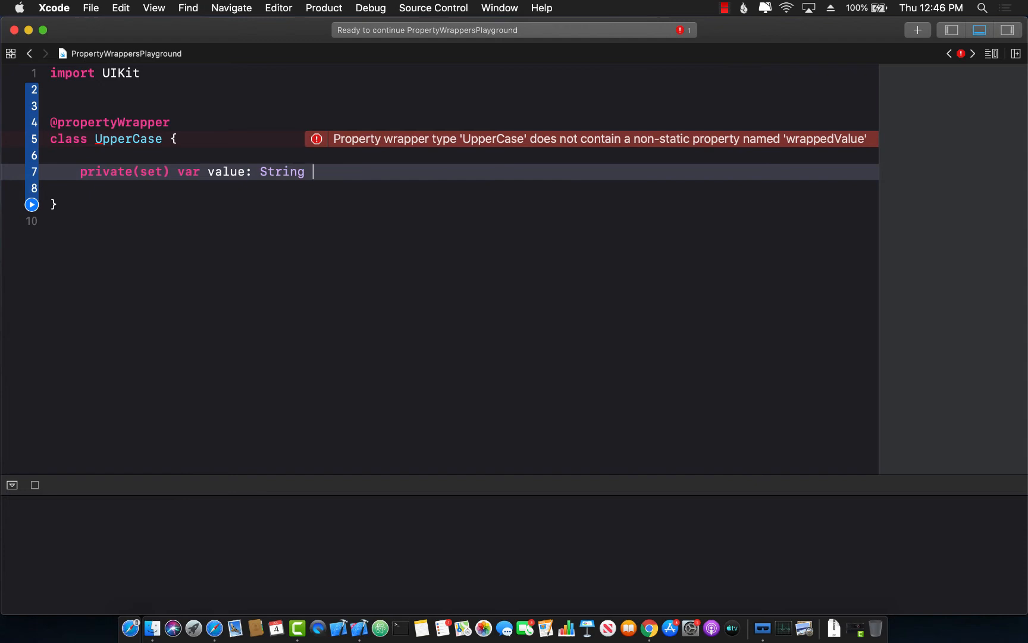
text(= "")
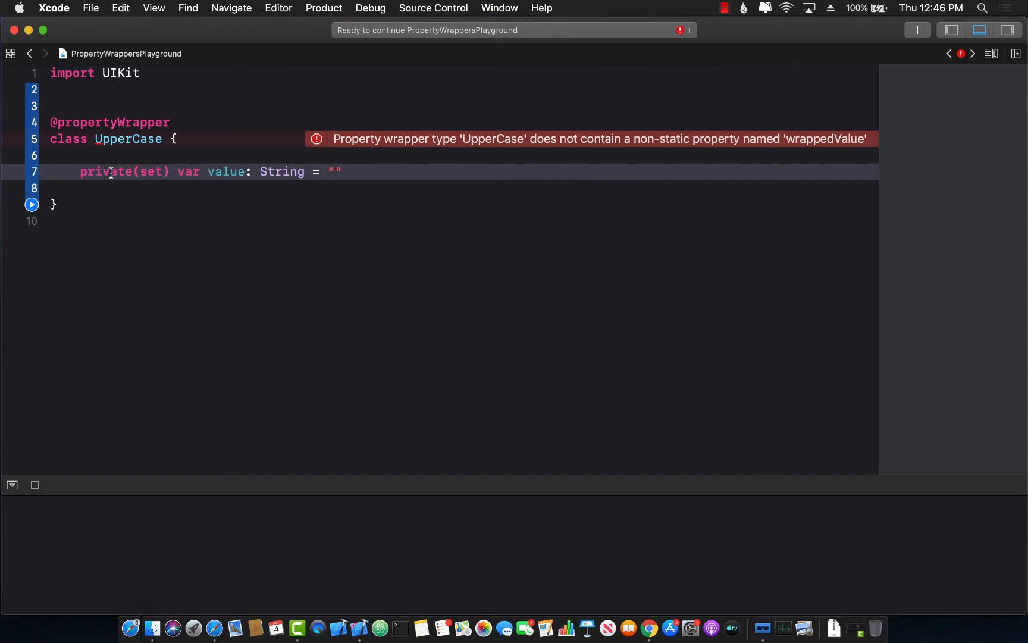
double_click(226, 172)
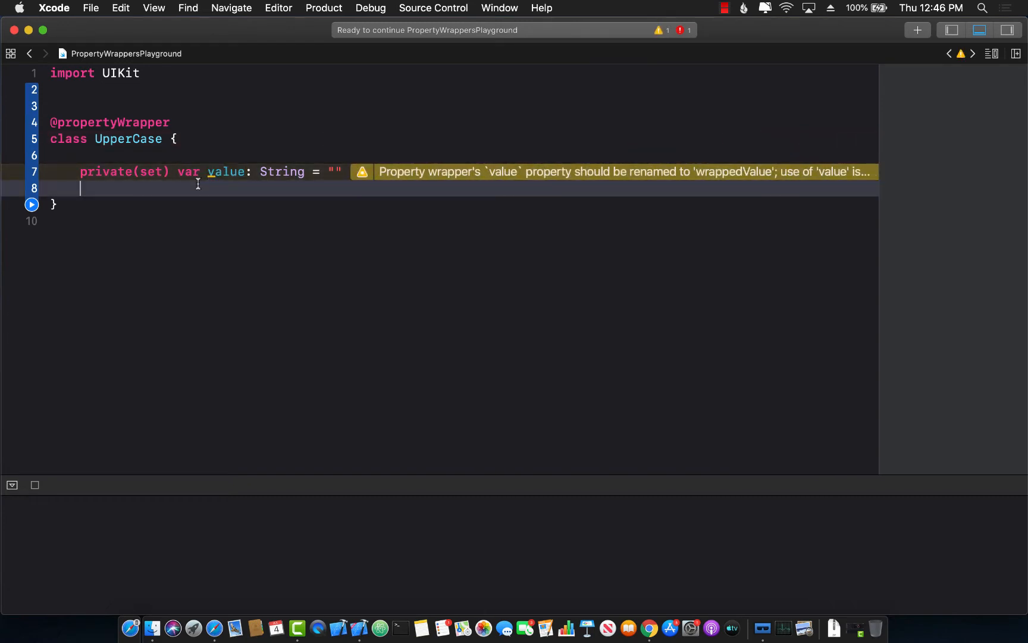
Add var wrappedValue: String with a getter that returns value
text(var wrappedVal)
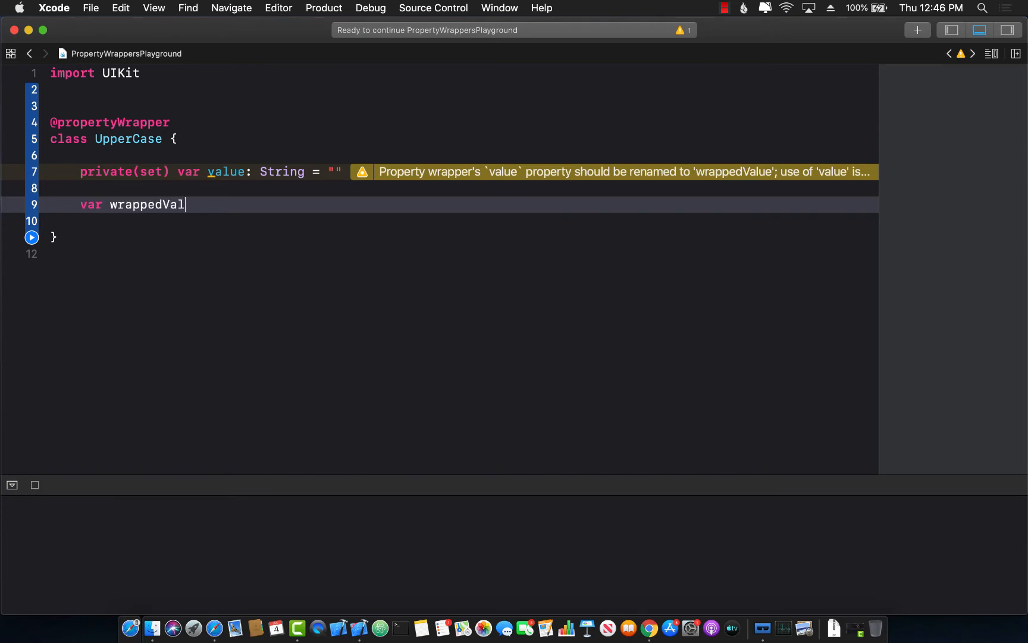
text(ue: String)
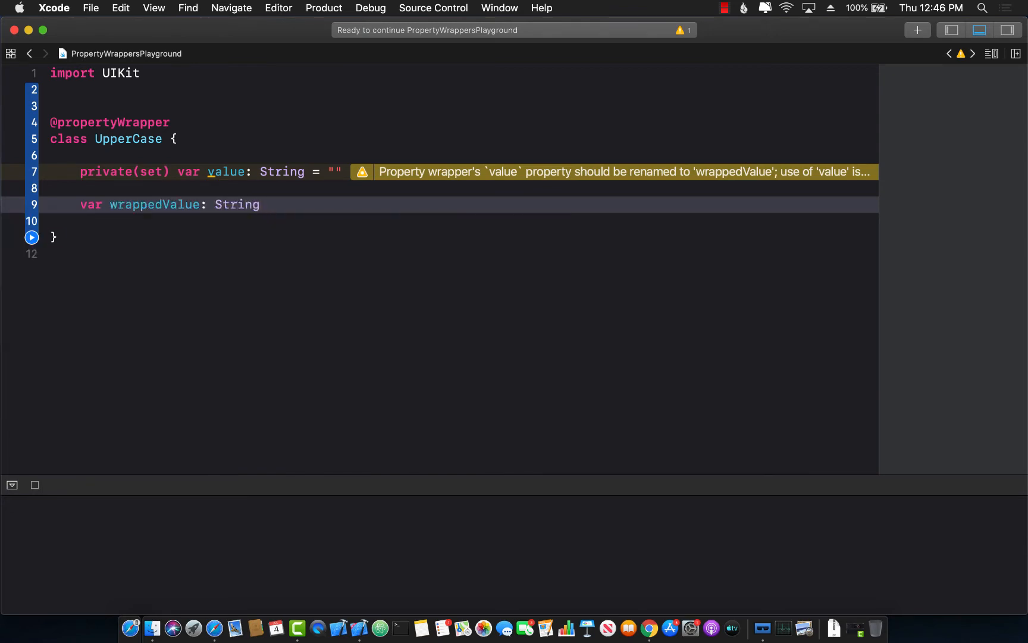
text({)
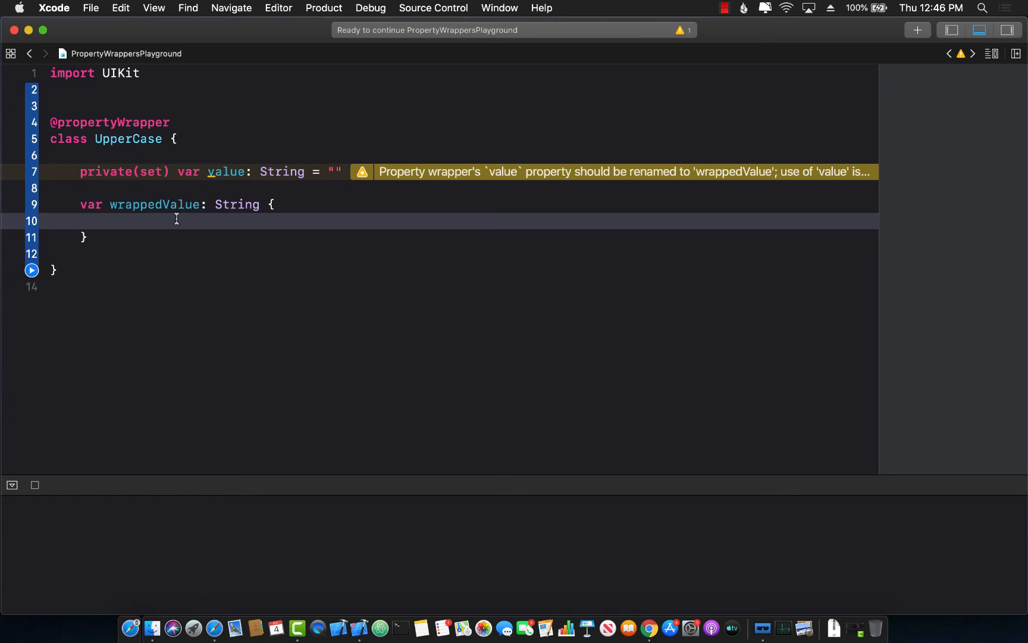
text(get)
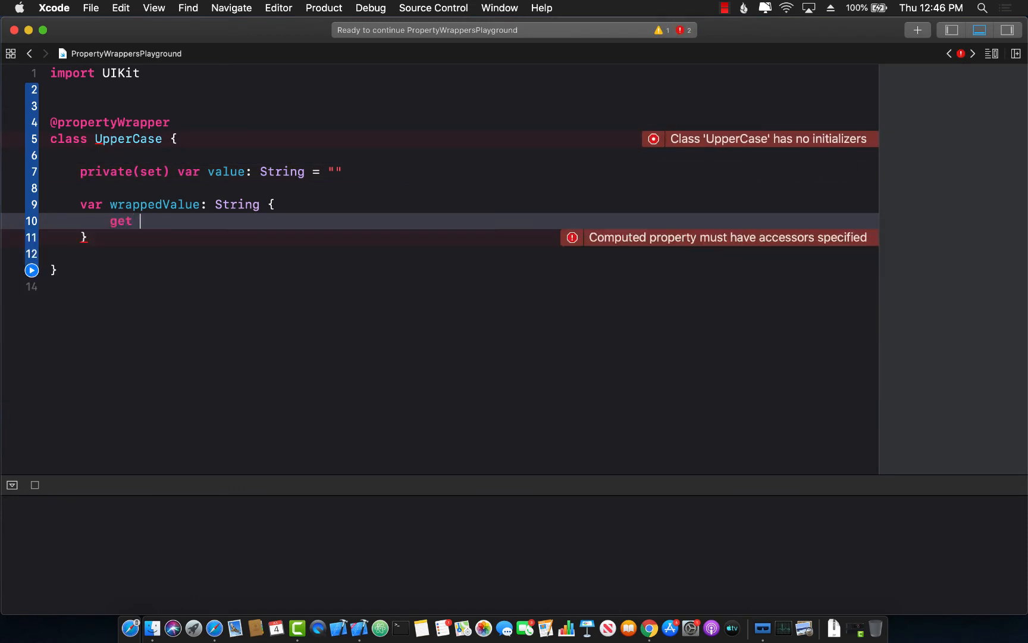
text({})
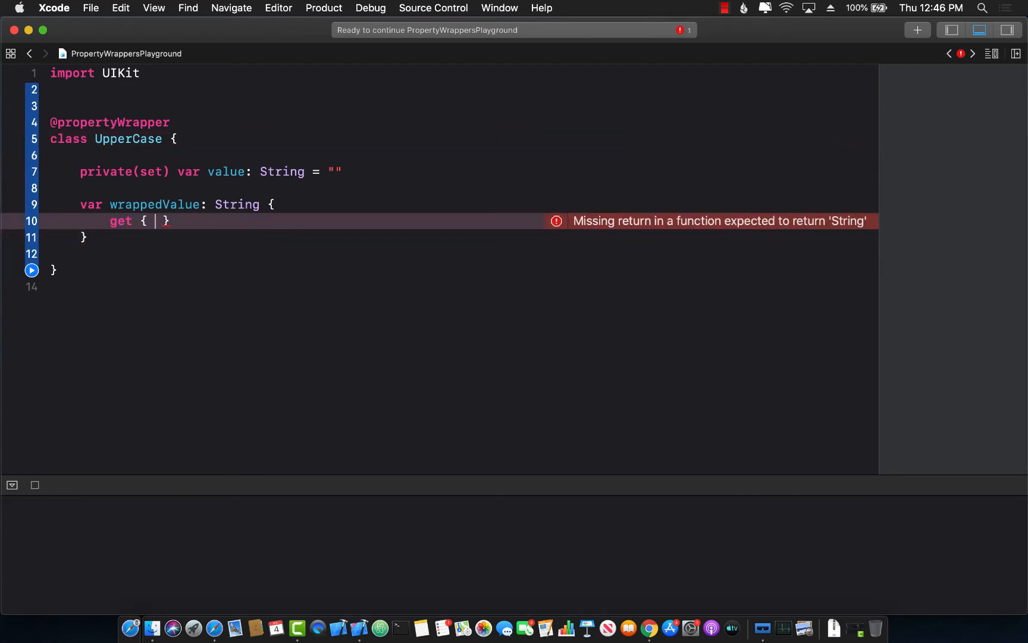
text(return)
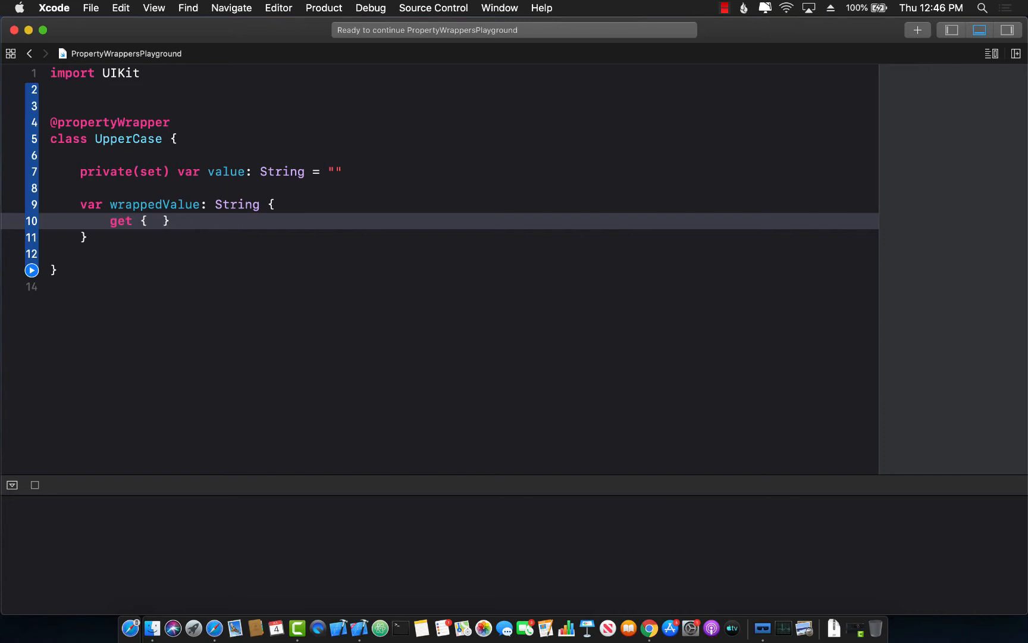
text(value)
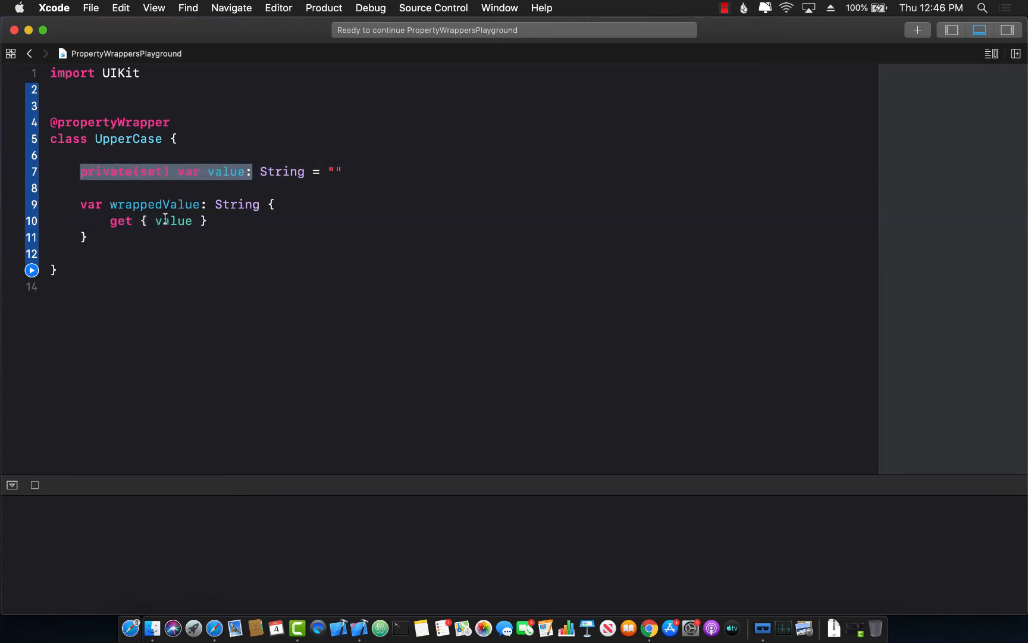
double_click(174, 221)
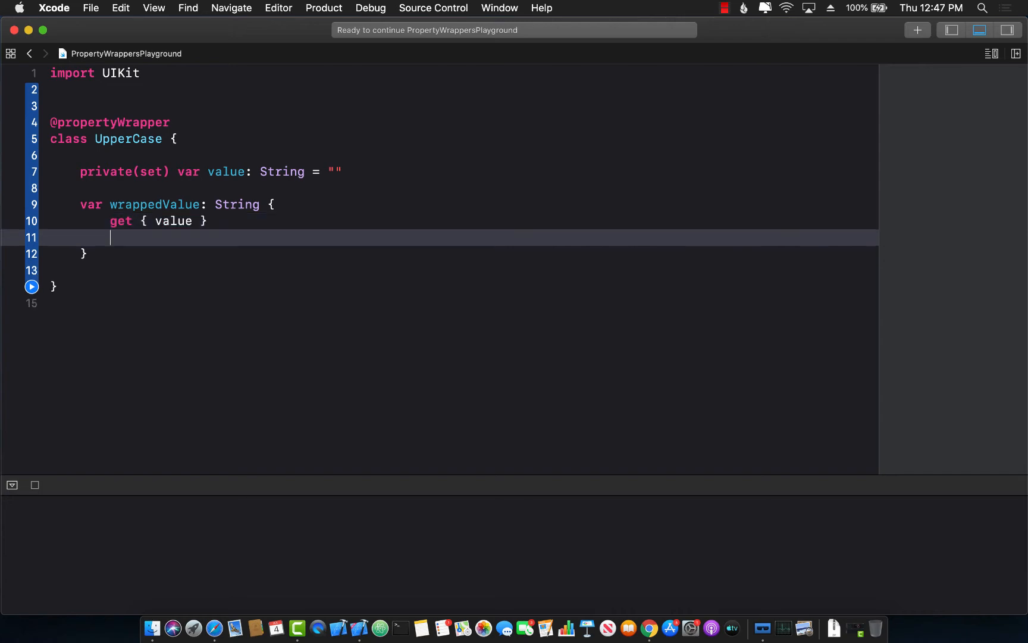
Add a setter storing newValue.uppercased() into value
text(set {)
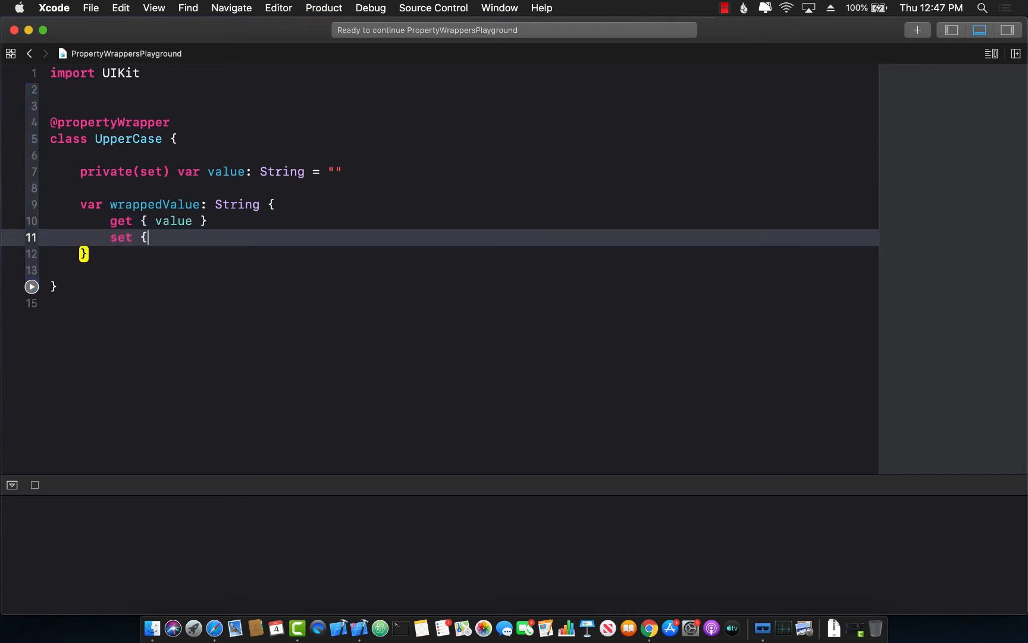
text(value = n)
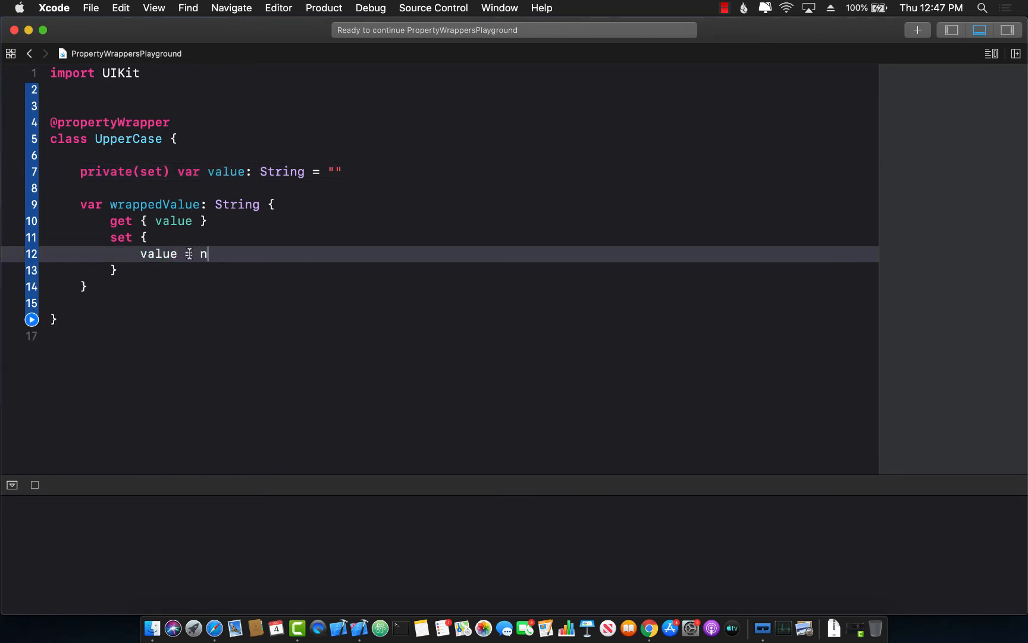
text(ewValue)
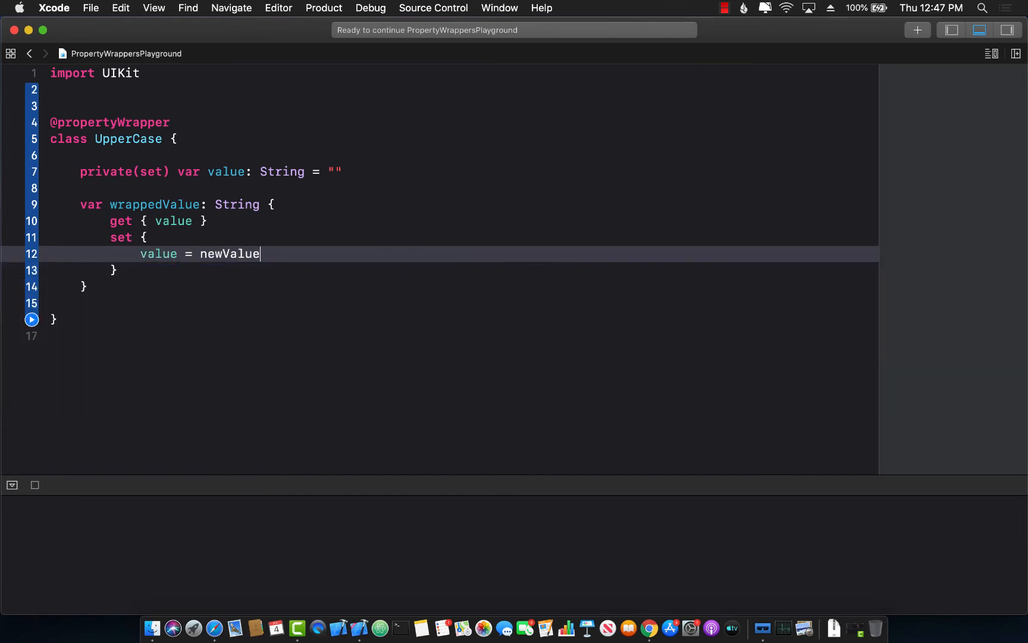
text(.u)
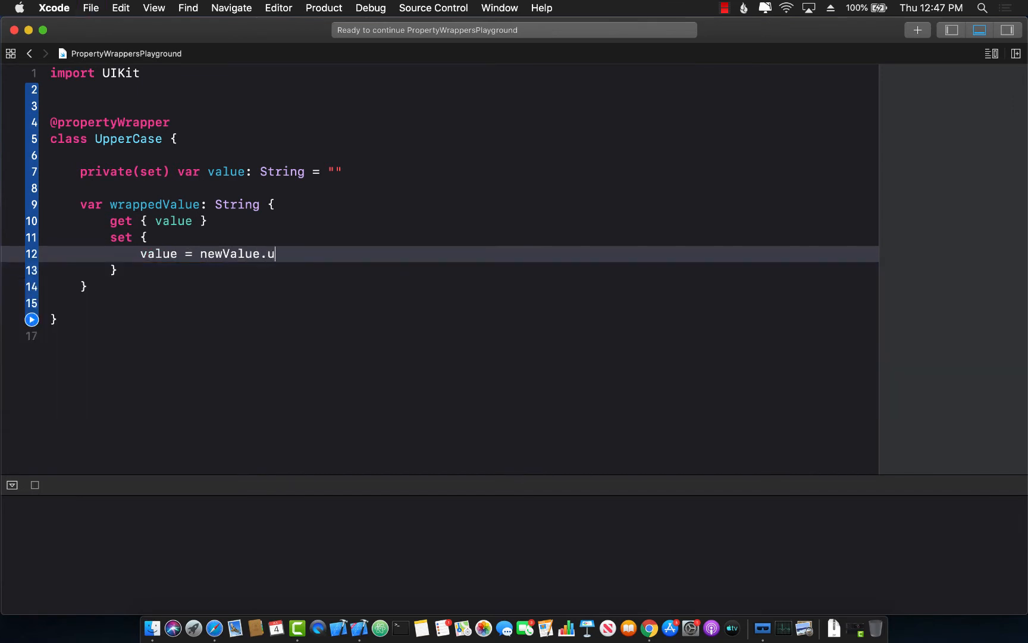
text(ppercased()
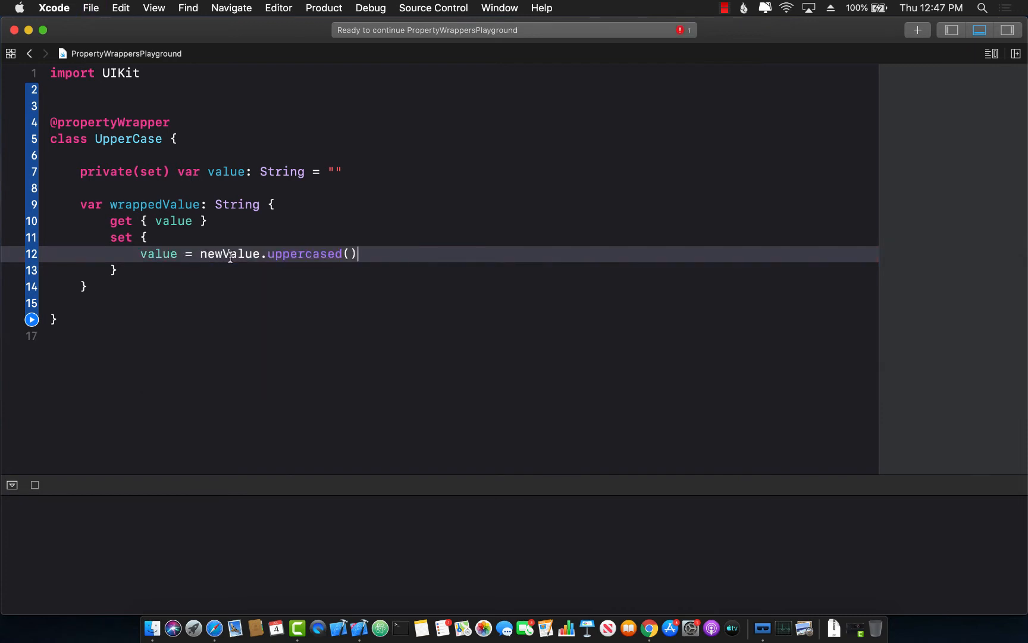
Highlight newValue and uppercased() in the setter, then move below the class
double_click(230, 253)
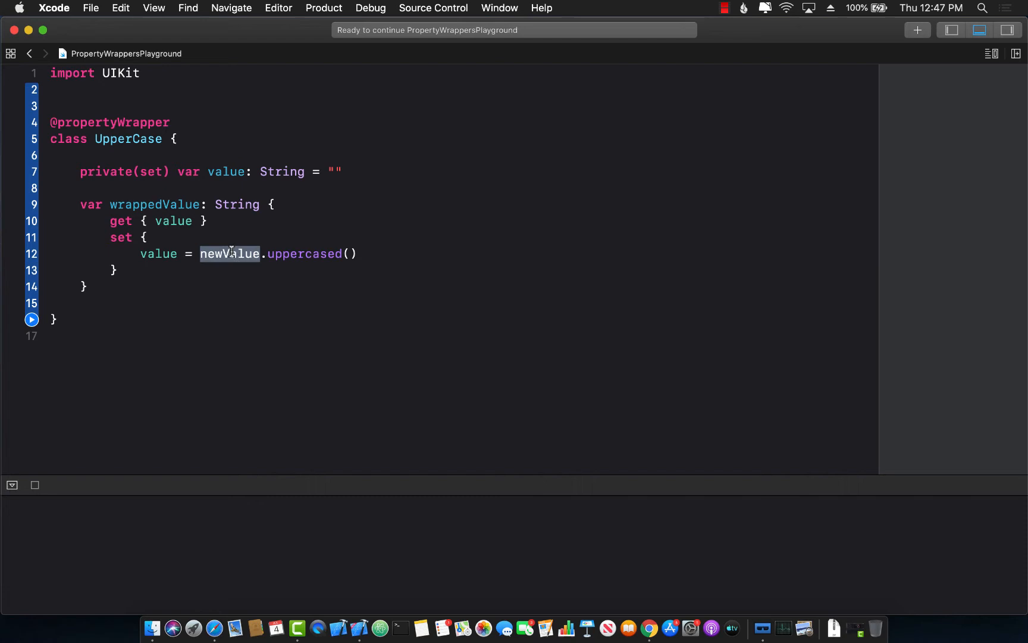
double_click(305, 253)
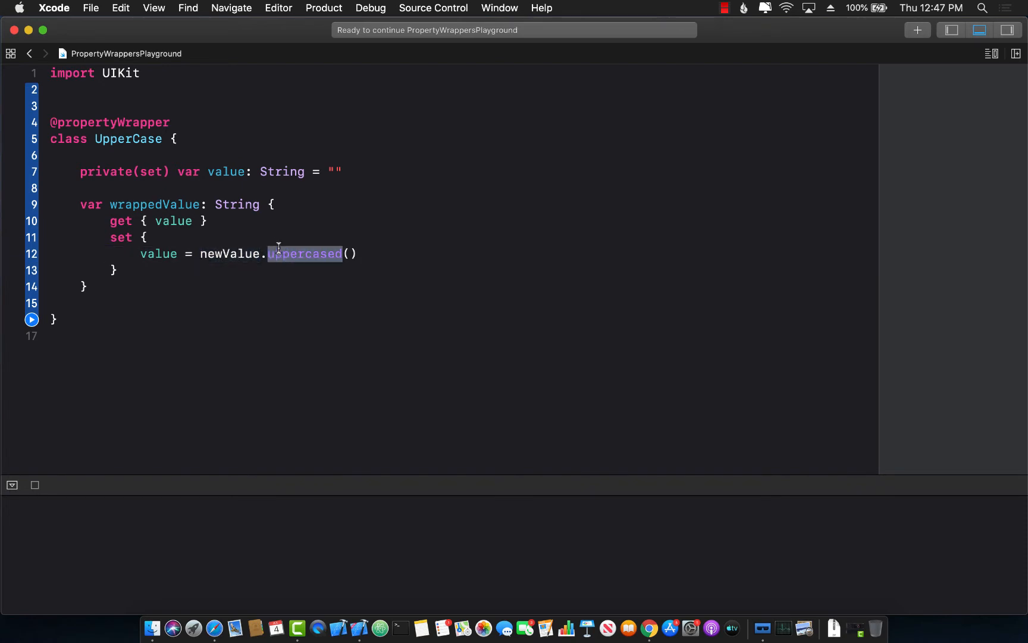
double_click(159, 253)
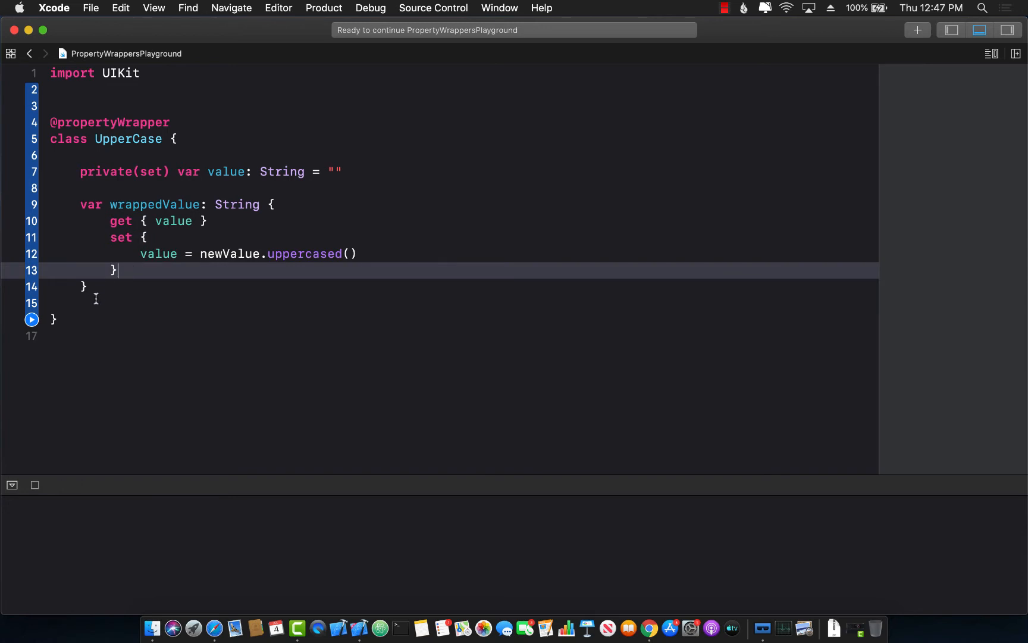
double_click(128, 138)
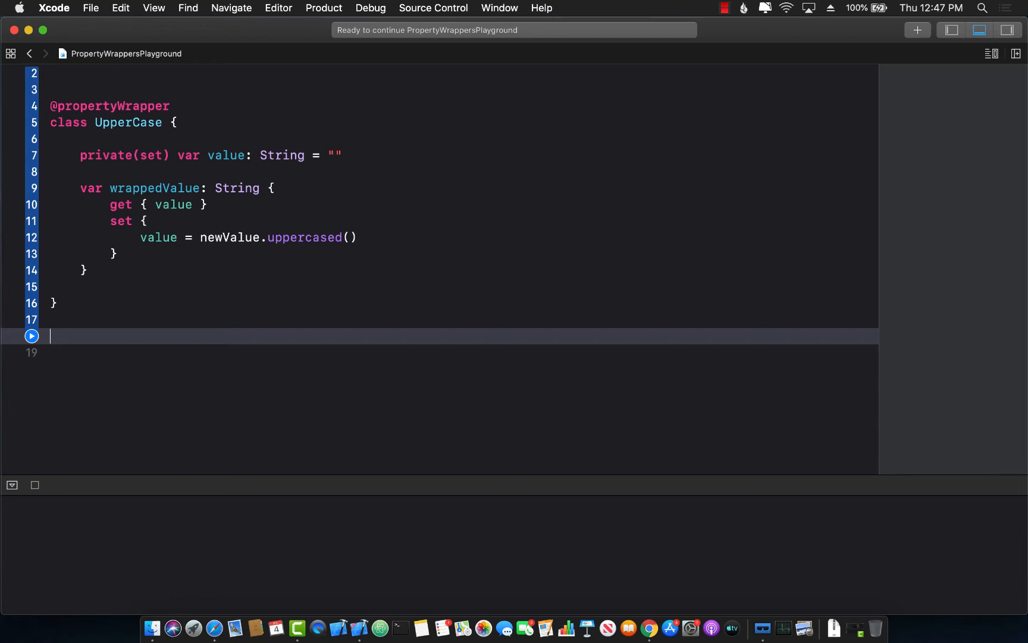
text(dt)
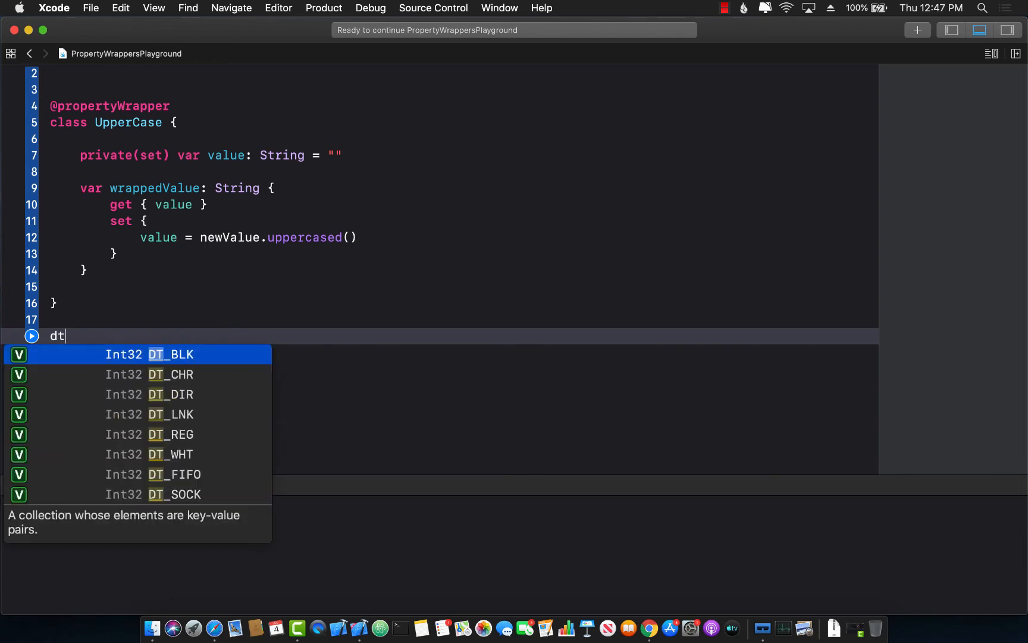
text(struct)
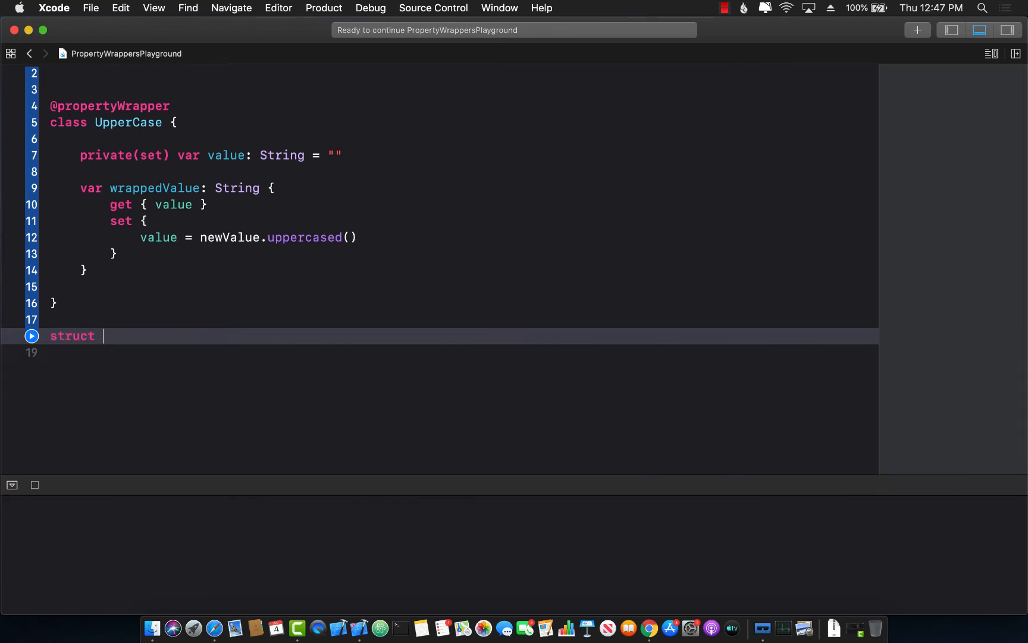
text(Driver {)
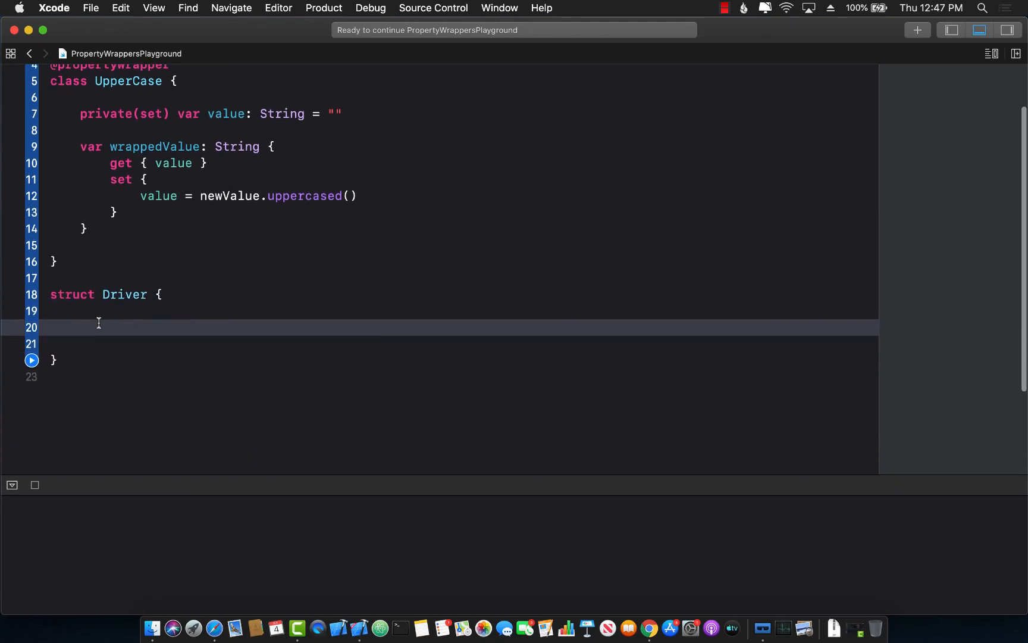
text(var l)
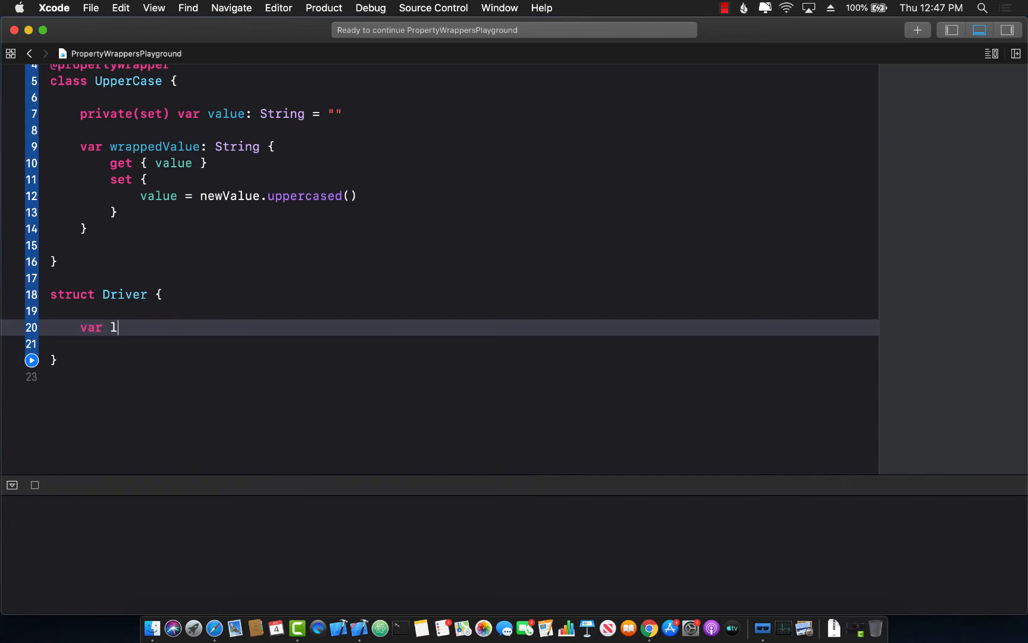
text(icense;)
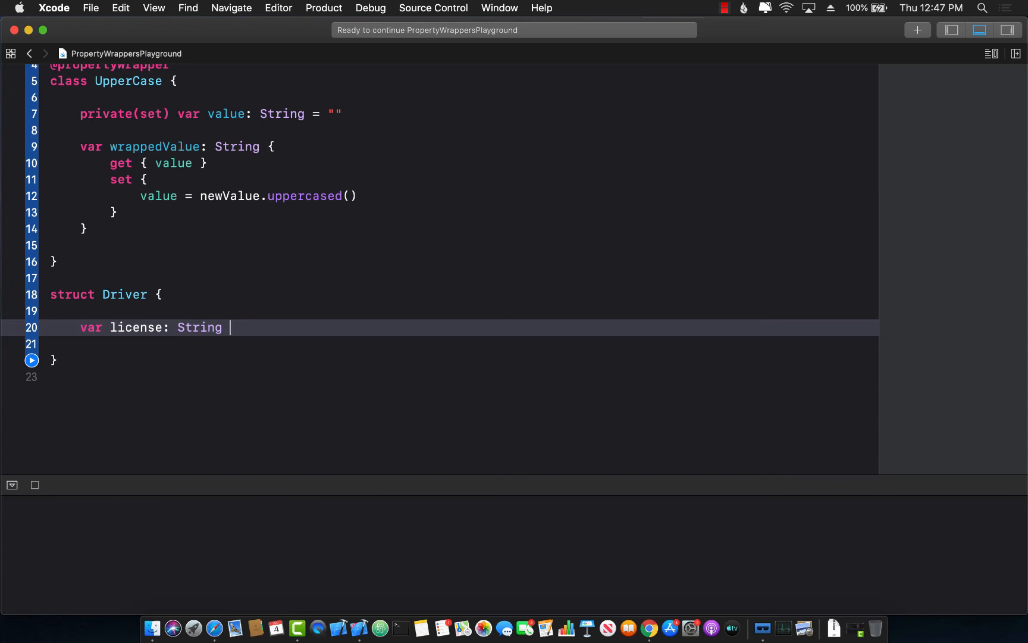
key(enter)
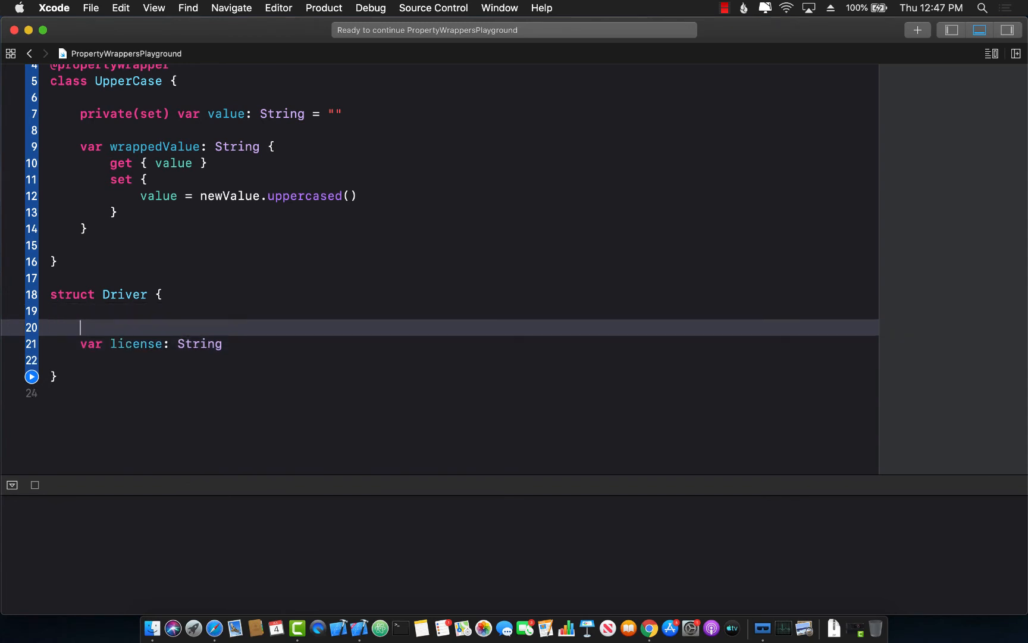
text(@Upp)
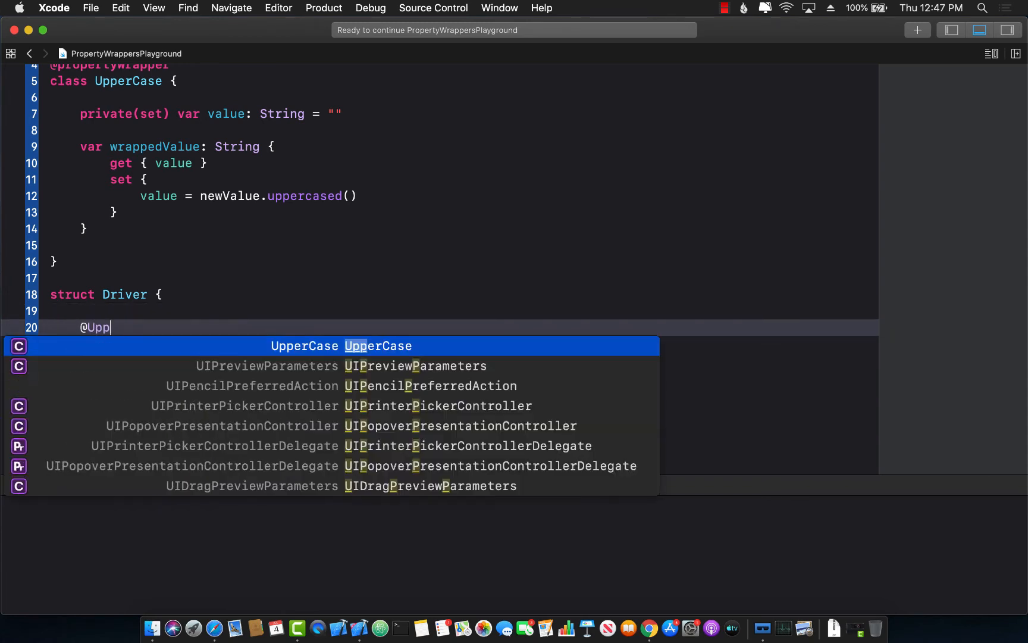
key(Return)
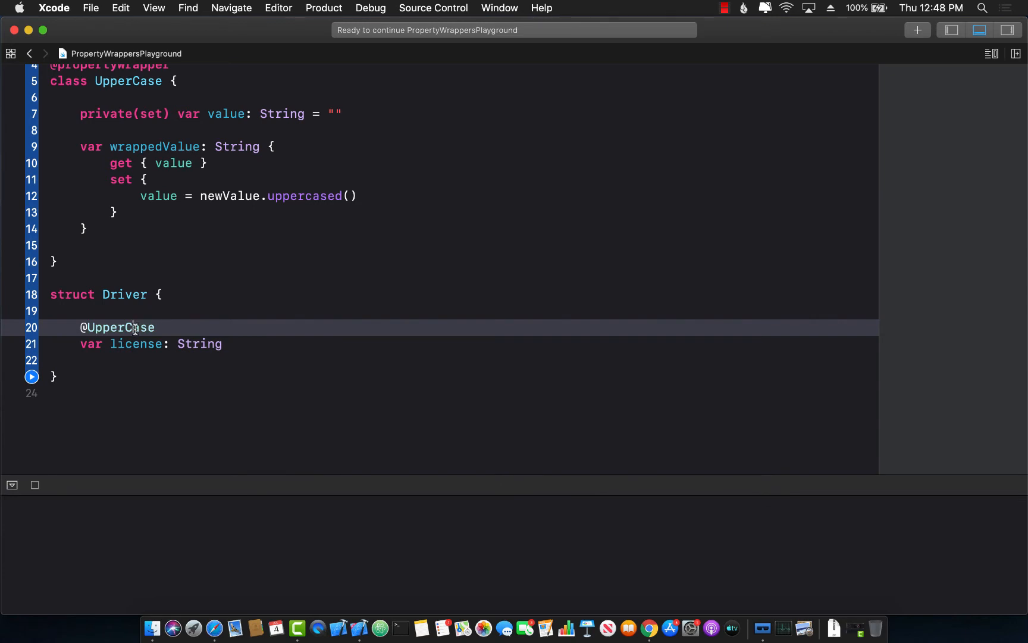
Review the license property and setter, then start new lines below Driver
double_click(137, 344)
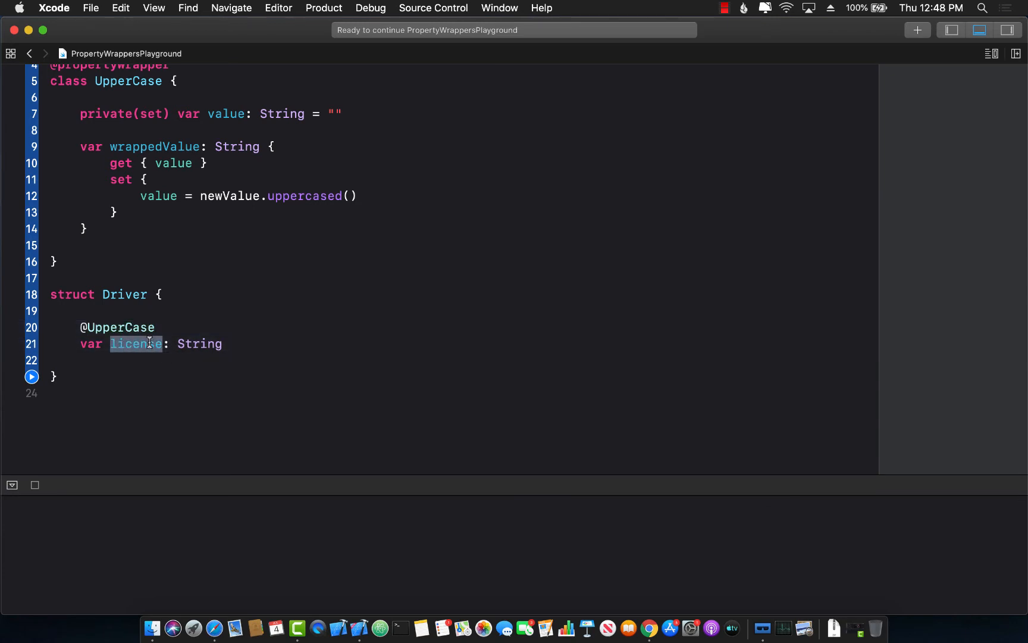
click(134, 343)
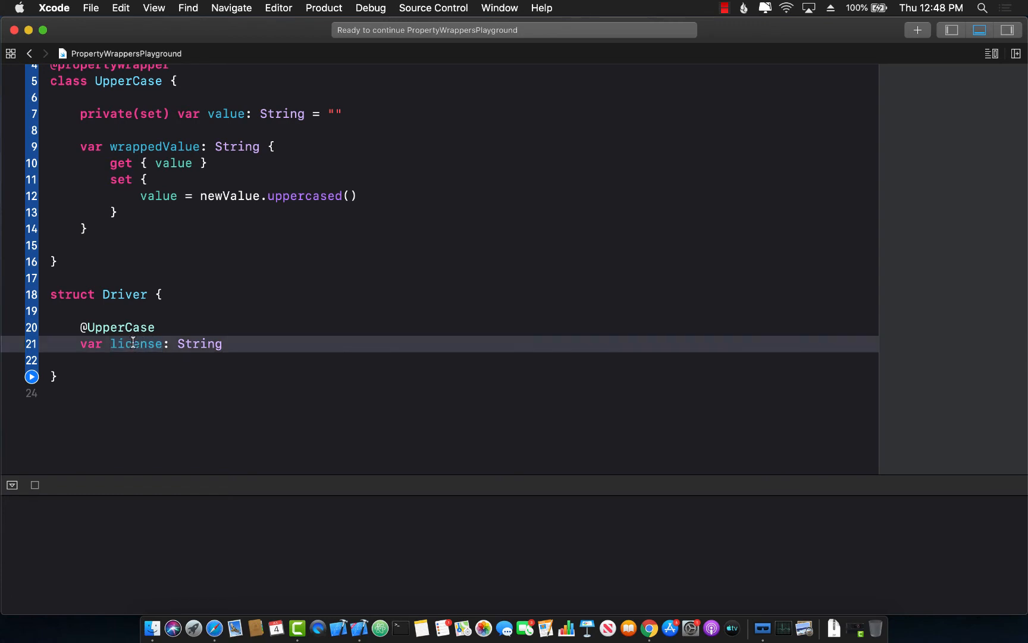
double_click(135, 344)
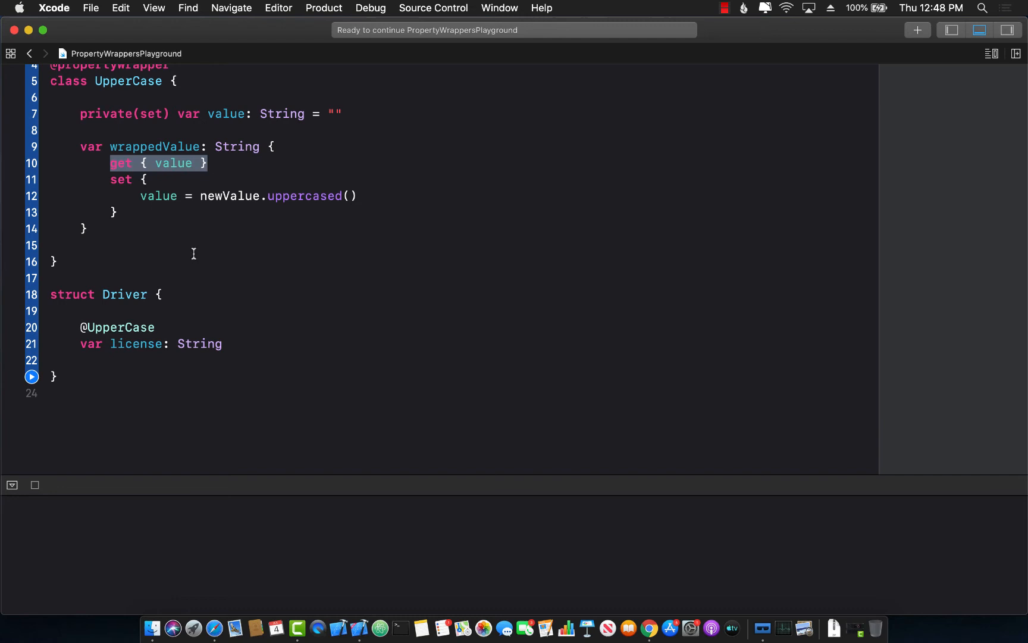
double_click(136, 344)
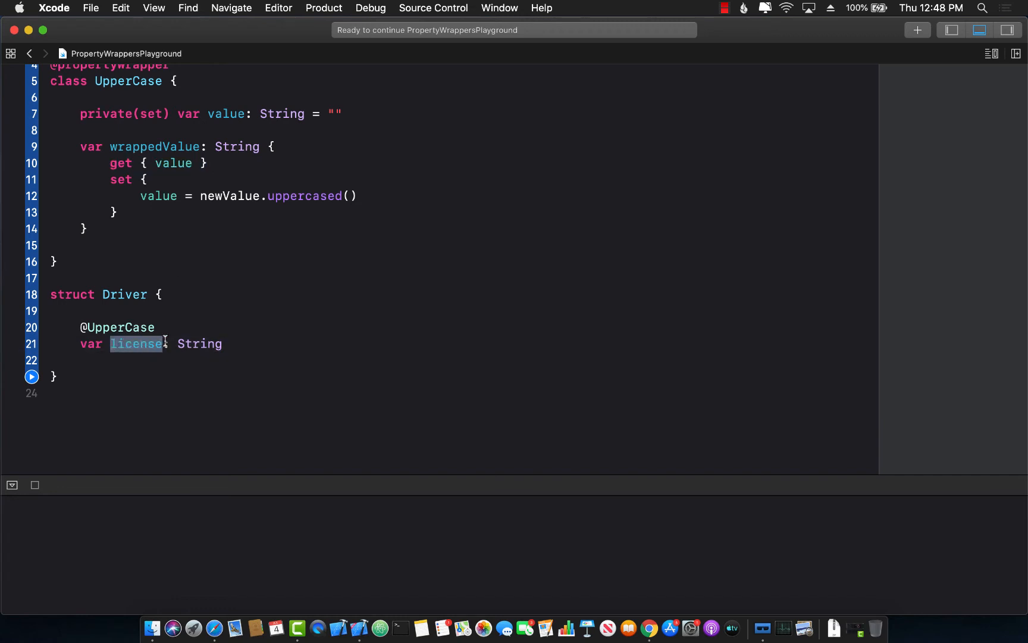
click(112, 180)
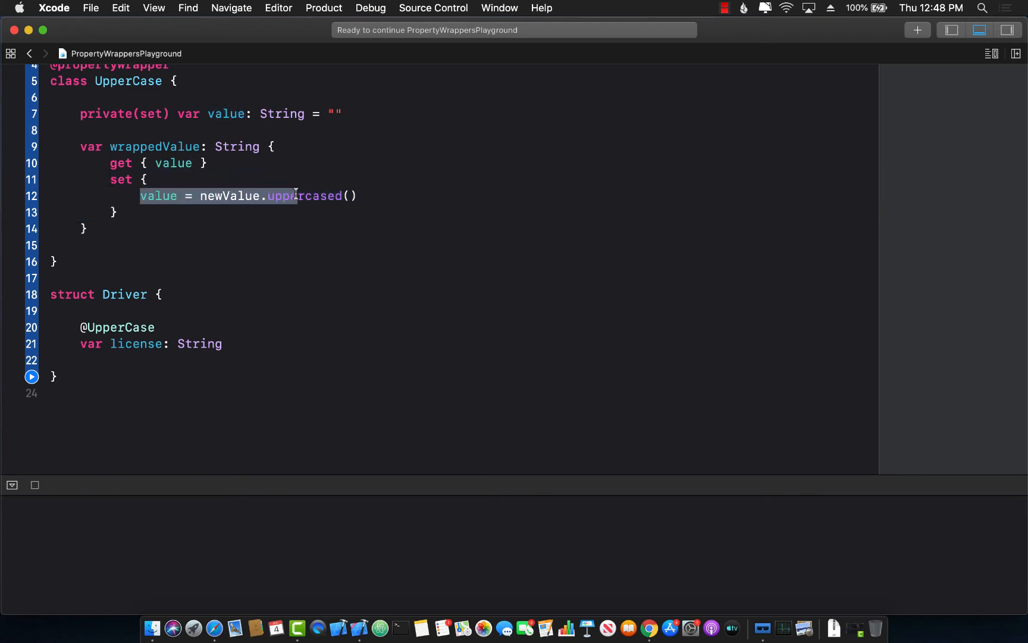
double_click(229, 195)
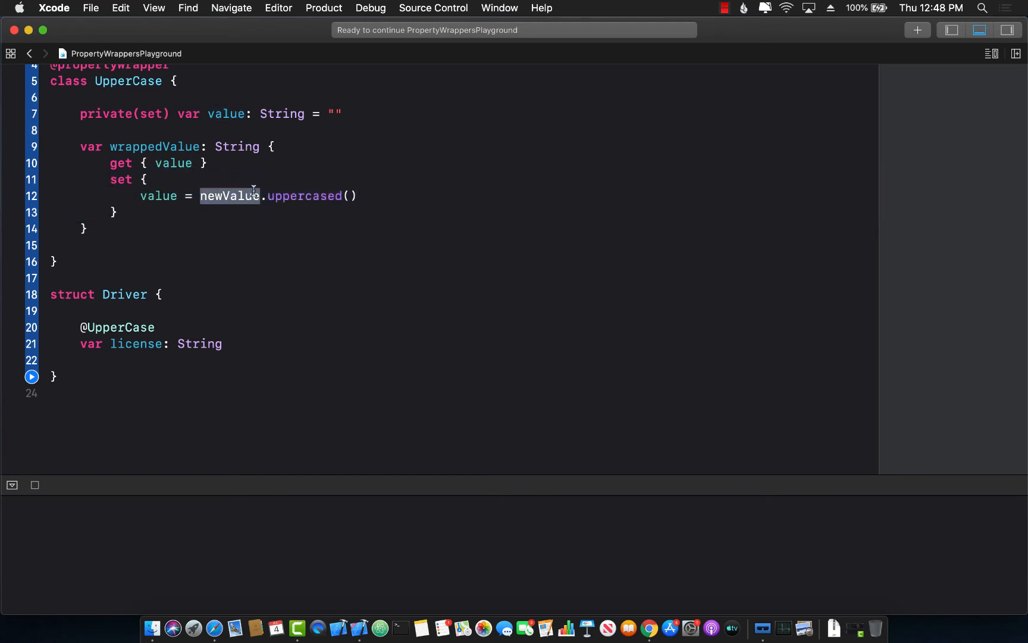
click(163, 195)
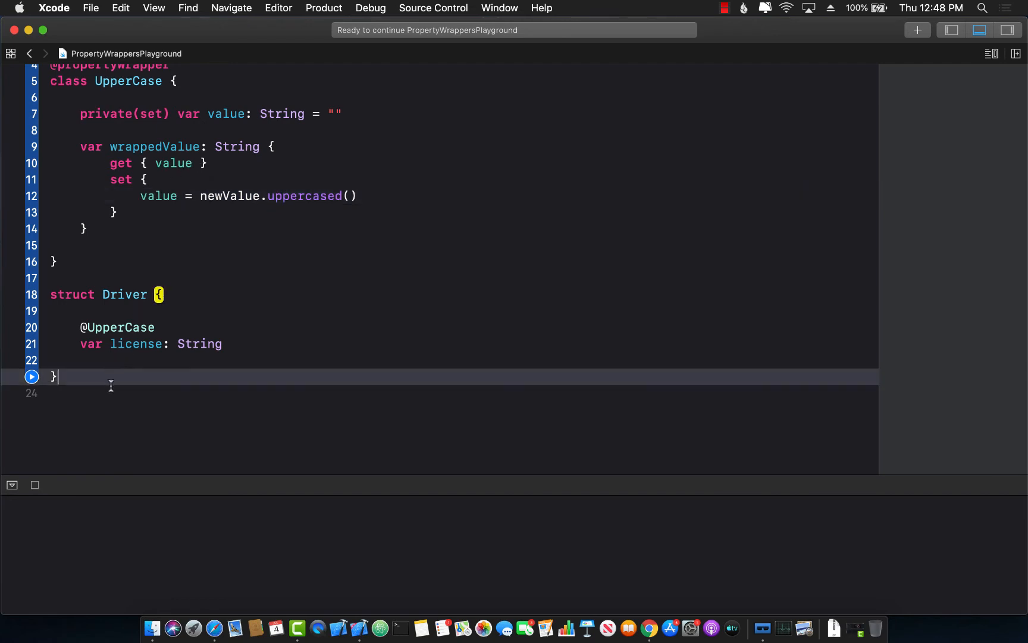
double_click(124, 218)
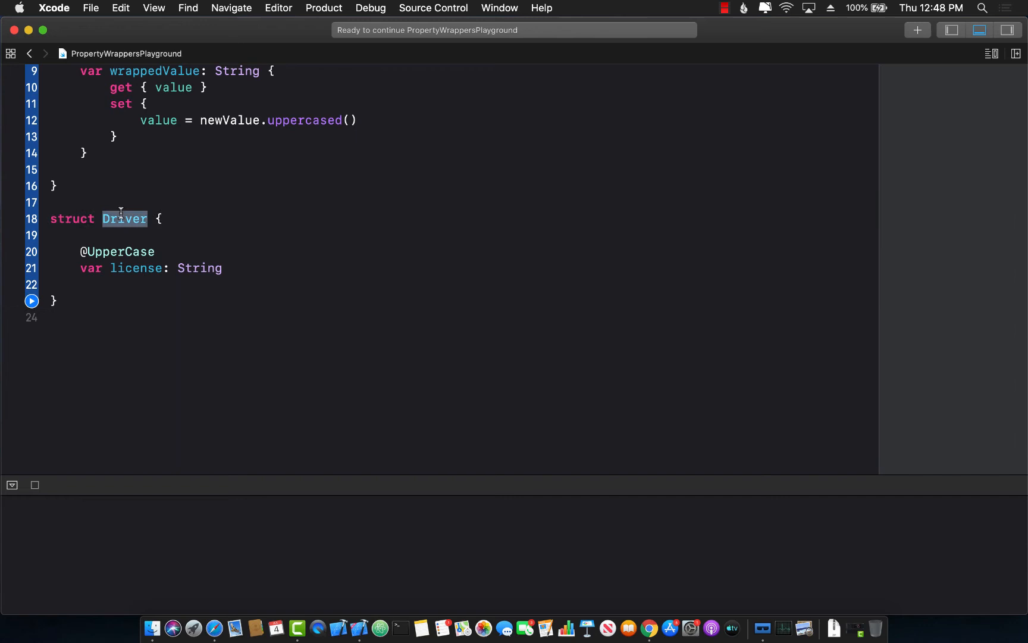
click(73, 300)
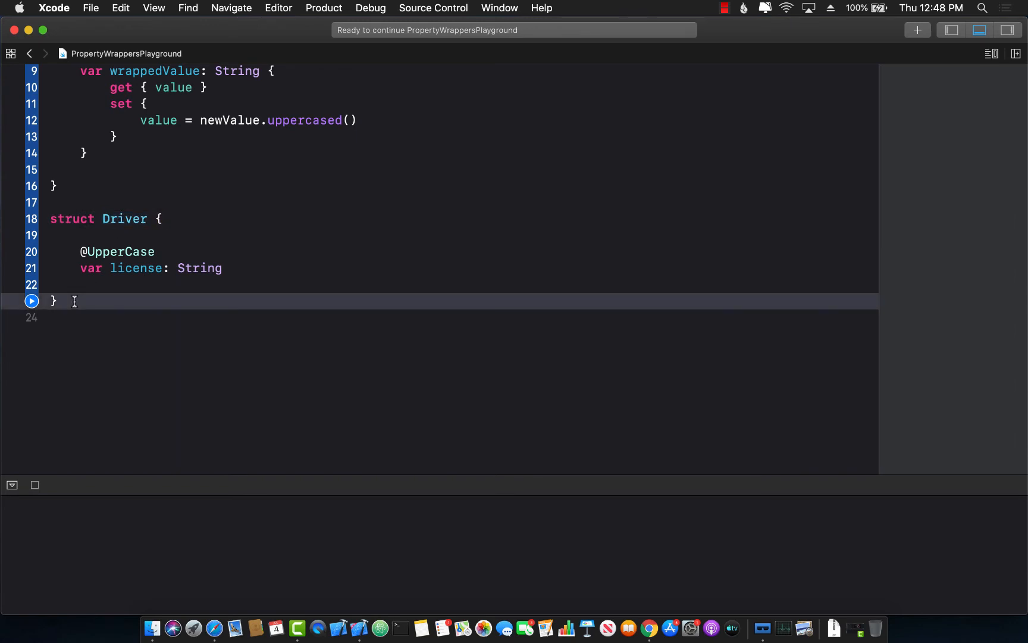
key(enter)
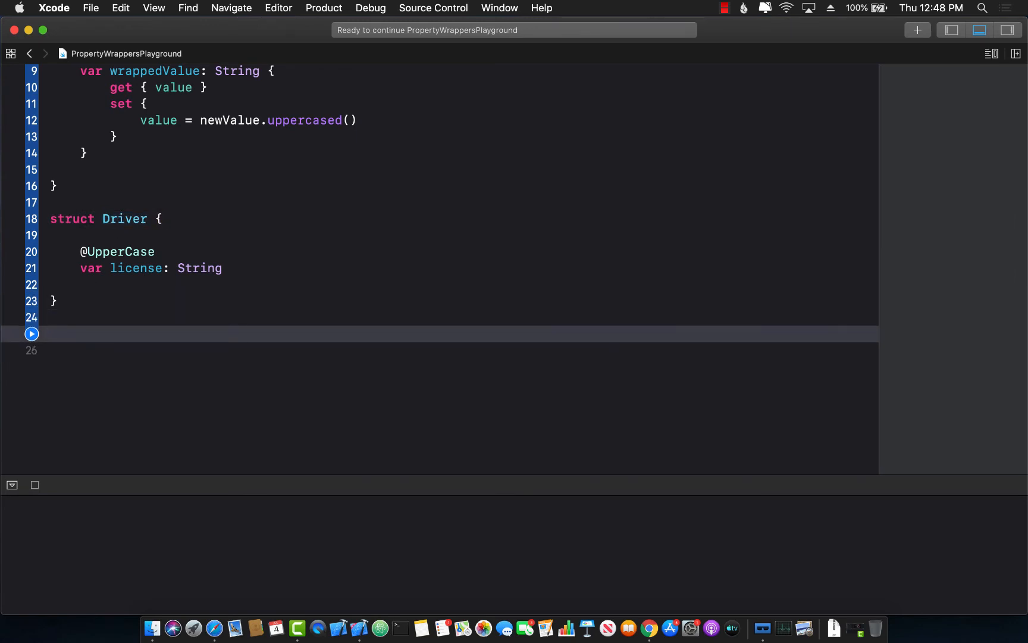
Begin var driver = Driver( and move to the license: UpperCase initializer suggestion
text(var d)
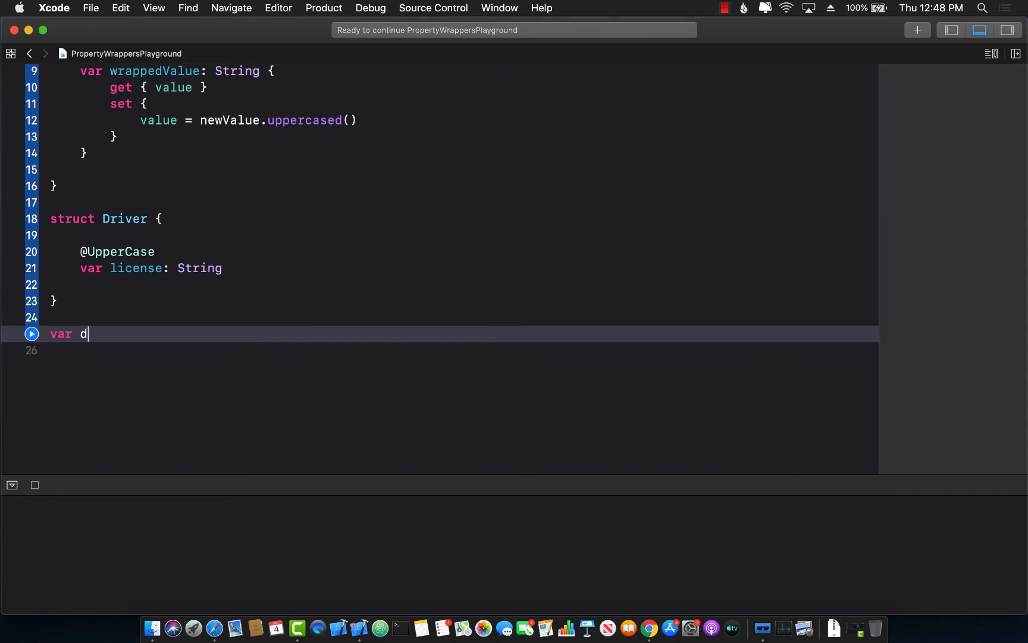
text(river = Driver()
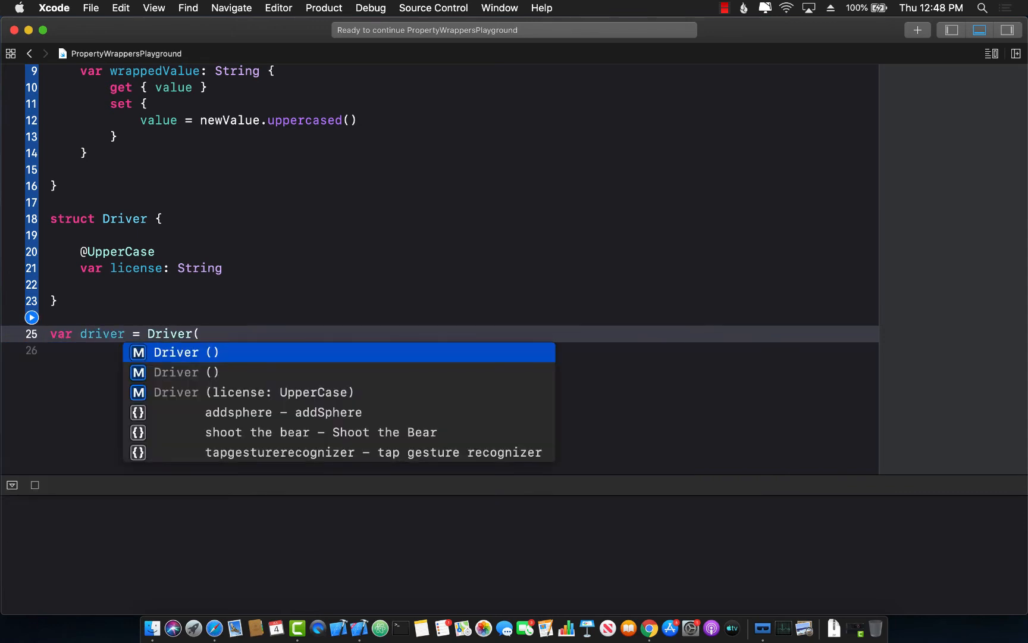
key(down)
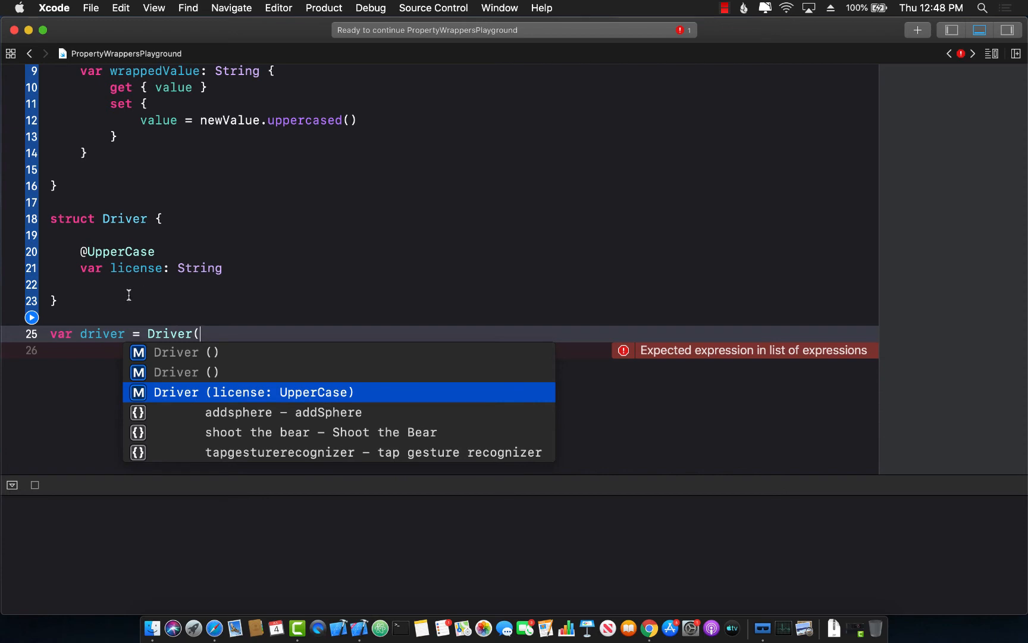
text(ex)
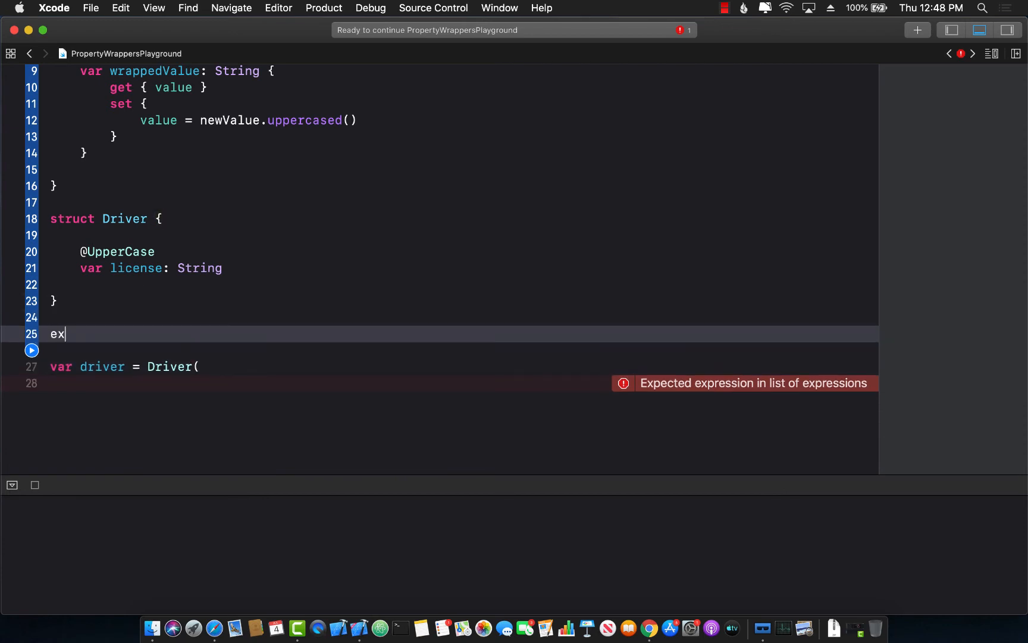
Write a Driver extension with init(license: String) assigning self.license
text(tension Driver {)
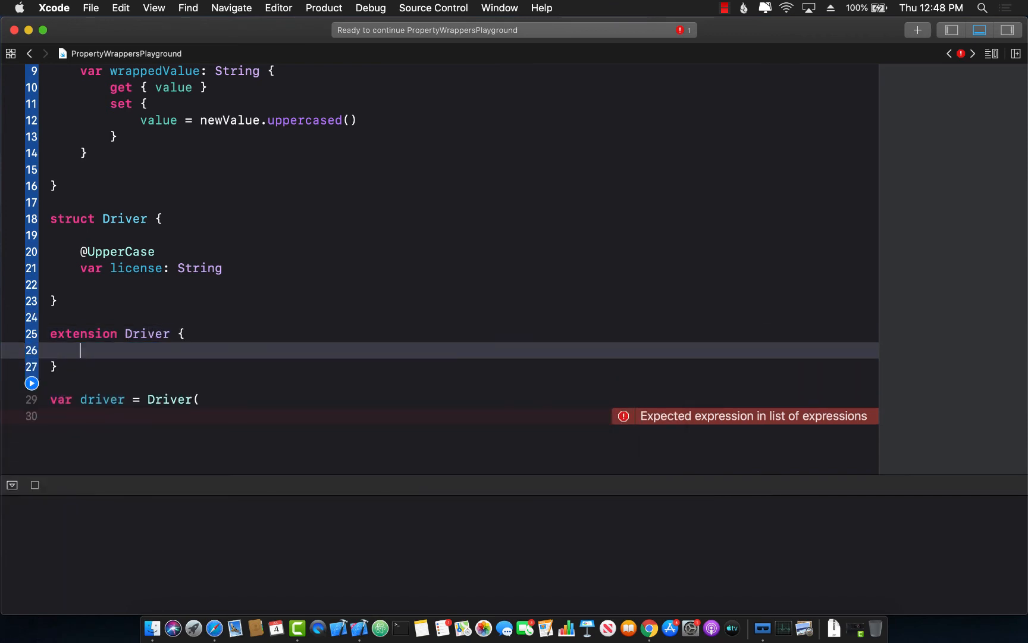
text(init(license:)
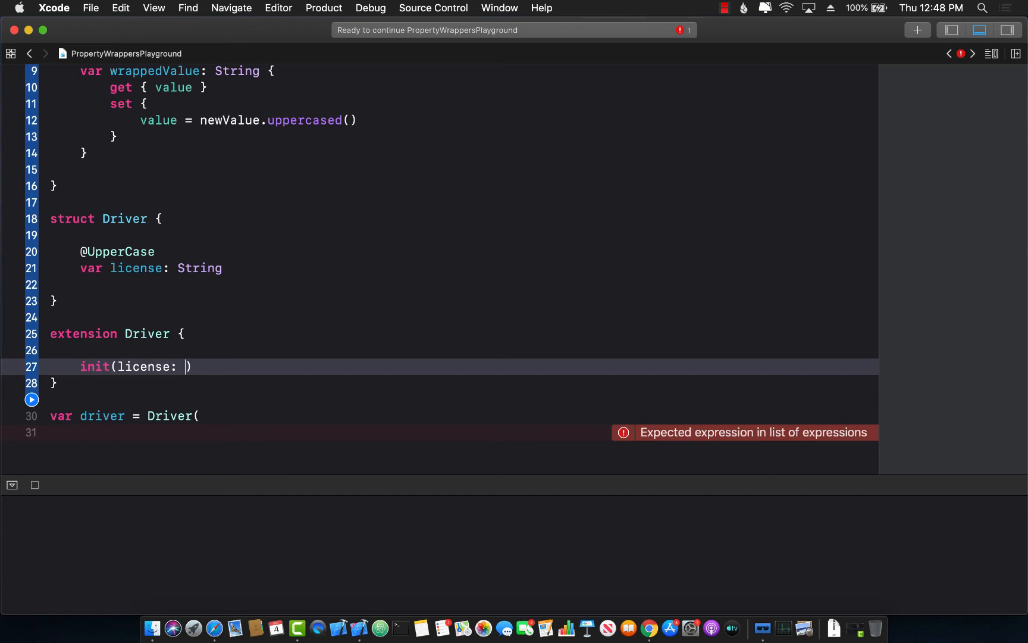
text(String) {)
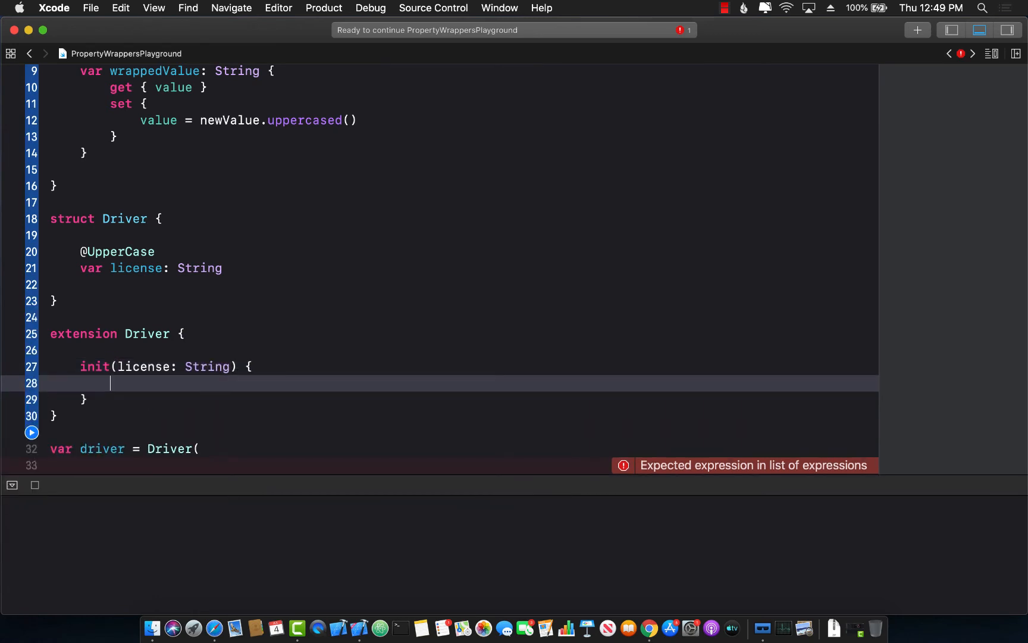
text(self.license =)
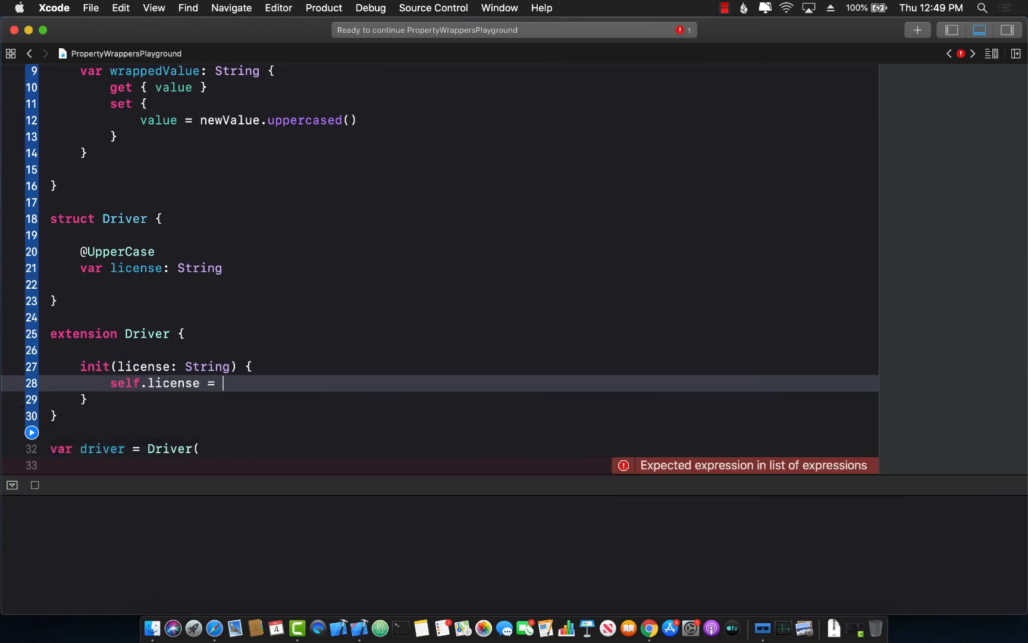
text(license)
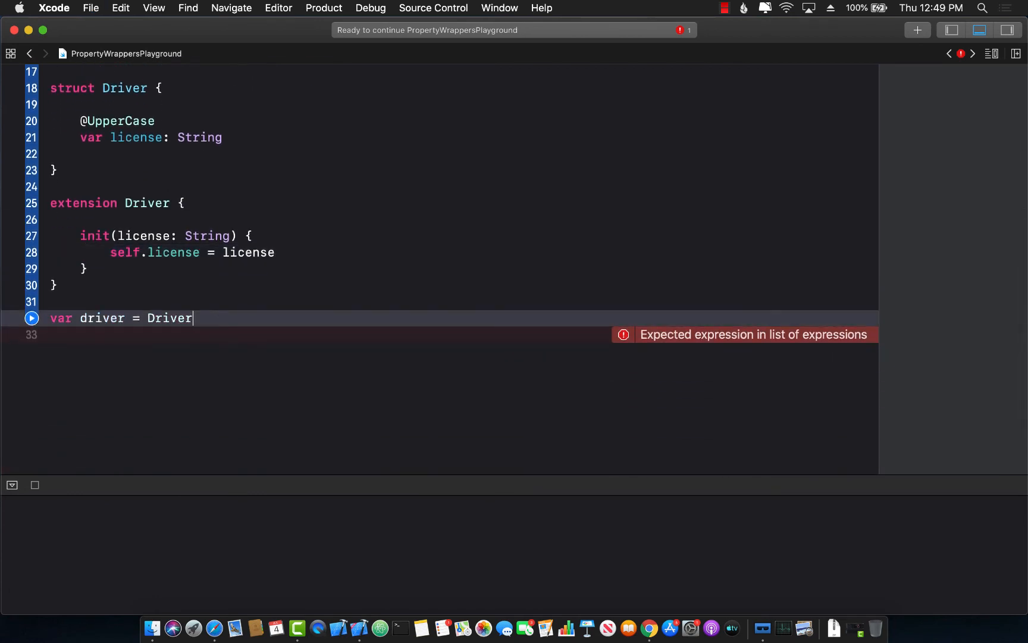
Complete var driver = Driver(license: "ert567") using the new initializer
text(()
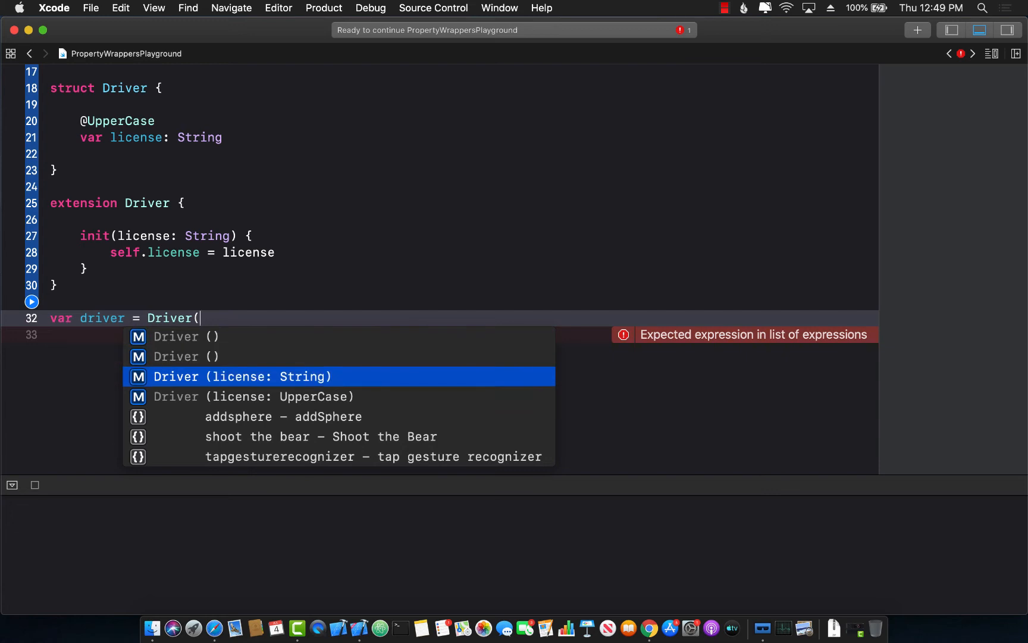
click(241, 376)
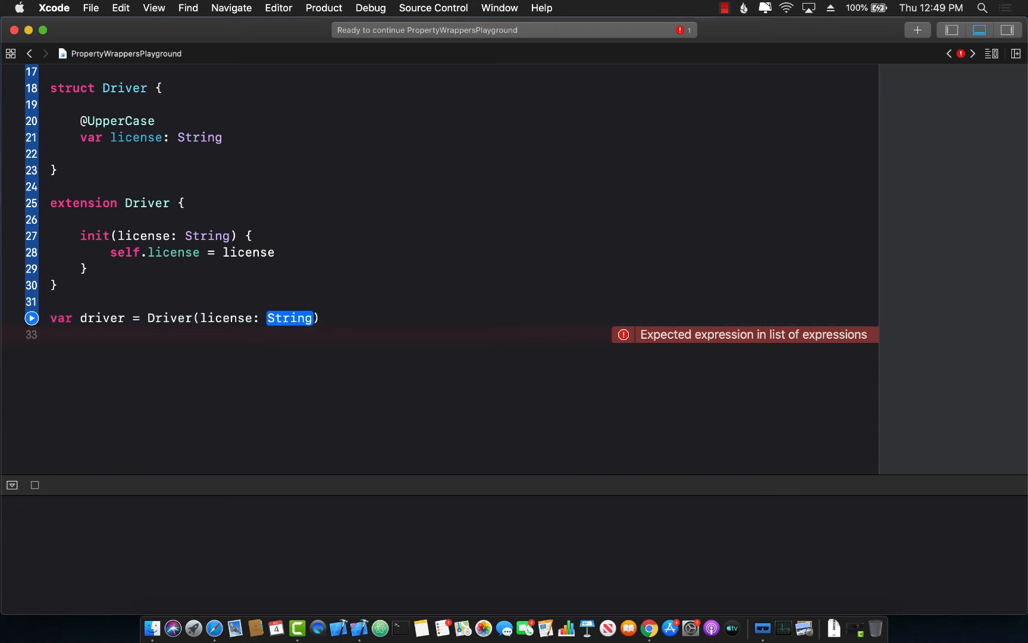
text("er")
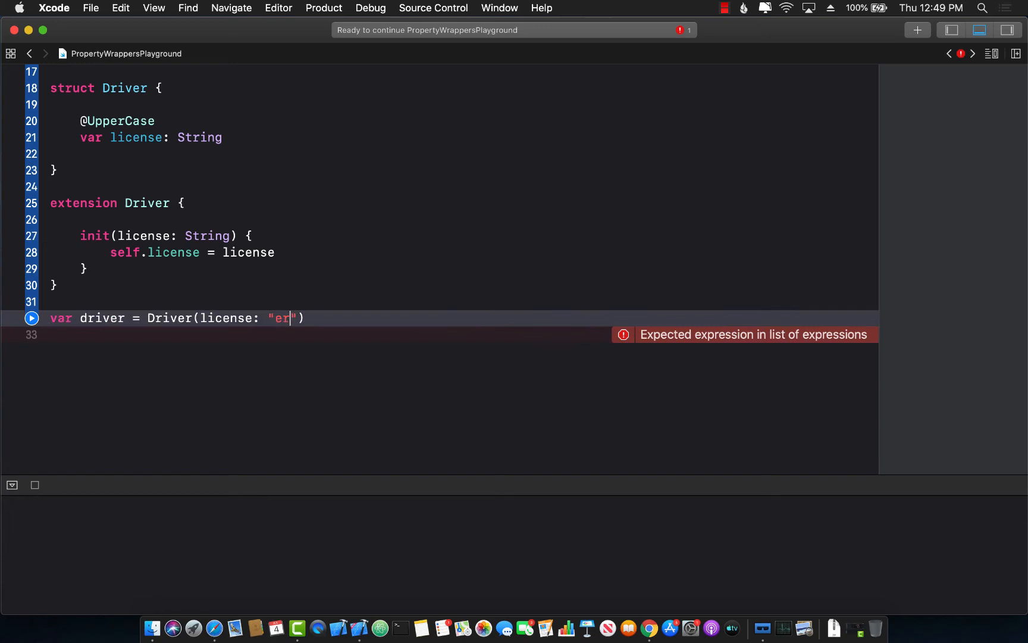
text(t56)
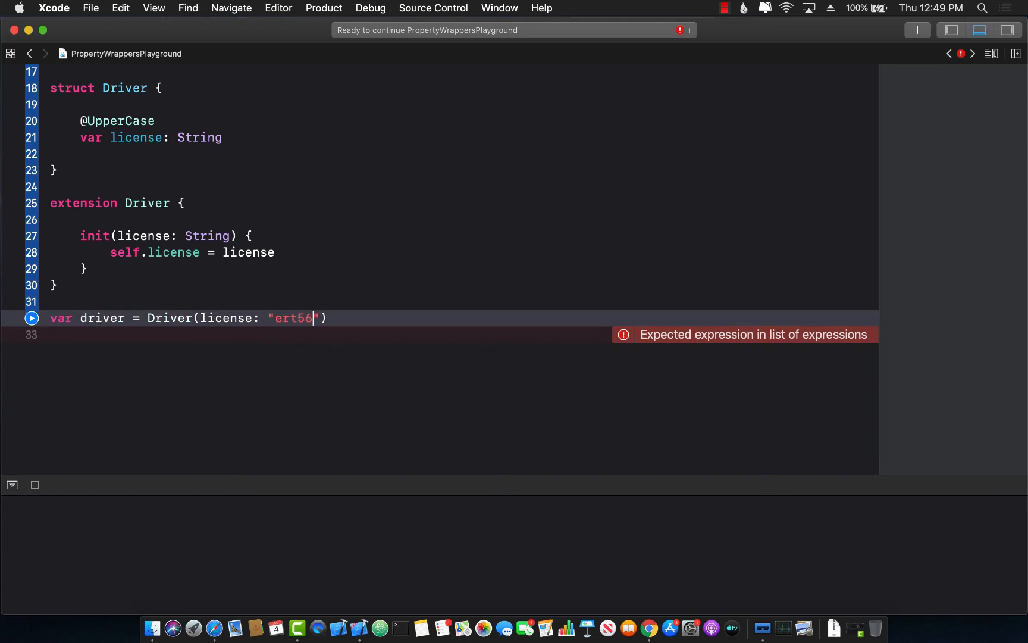
text(7)
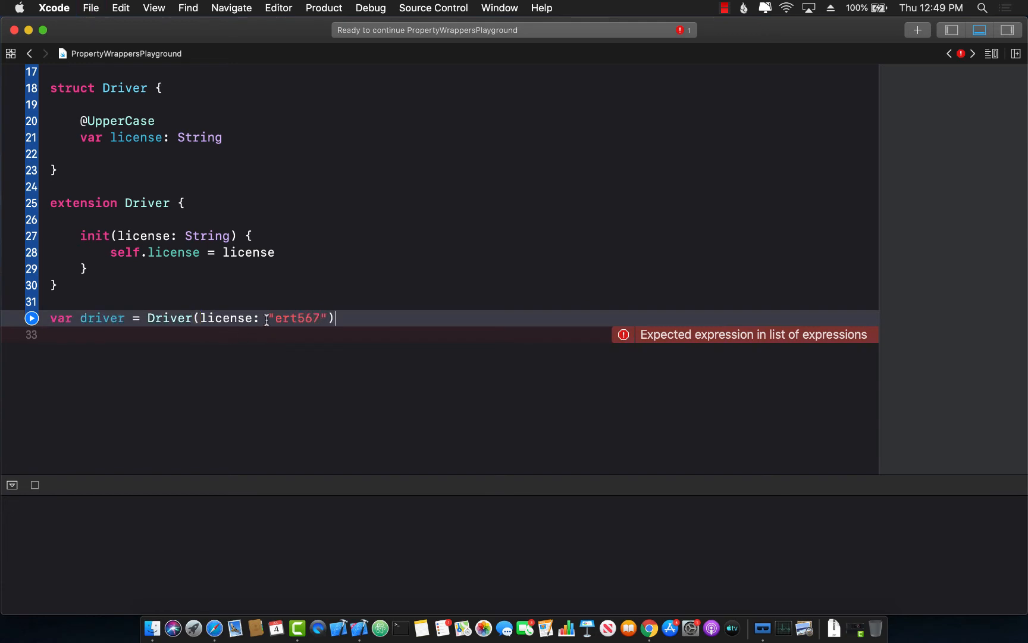
double_click(297, 318)
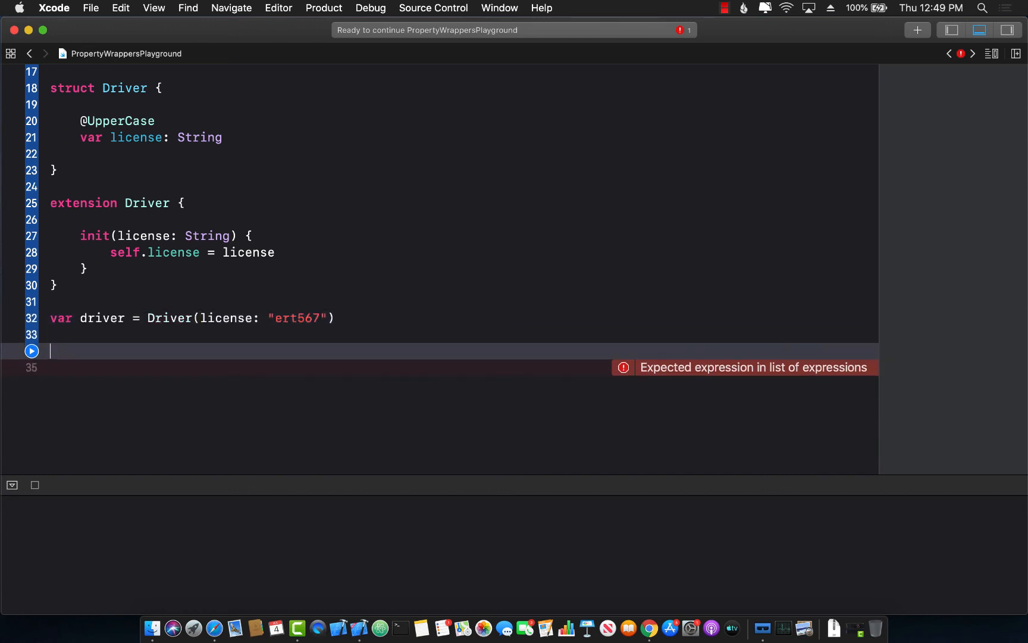
Print driver.license and highlight the uppercased ERT567 in the console
text(print(driver))
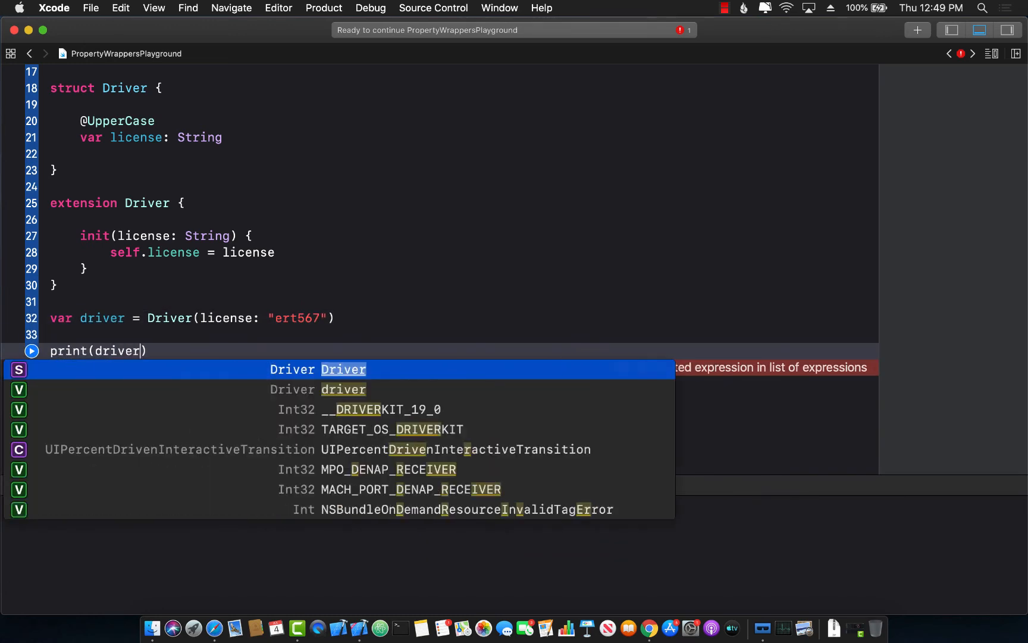
text(.license)
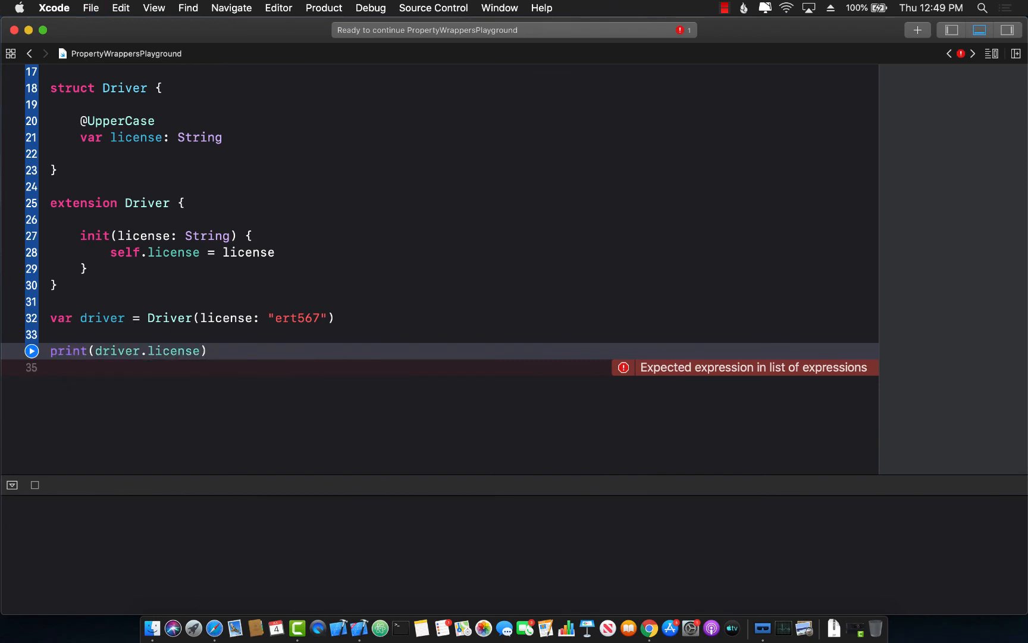
double_click(172, 351)
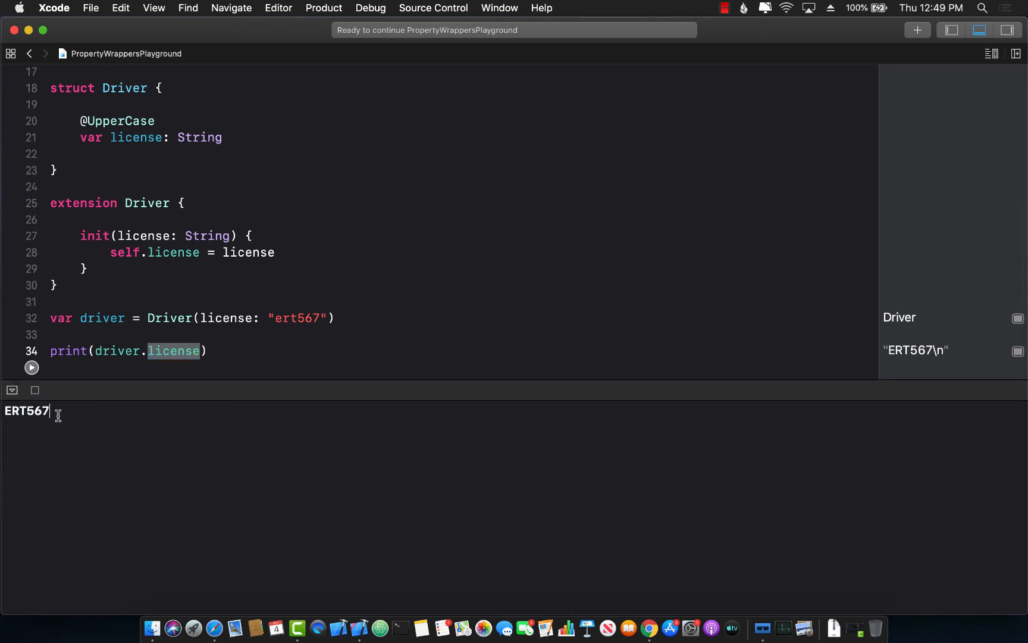
double_click(27, 411)
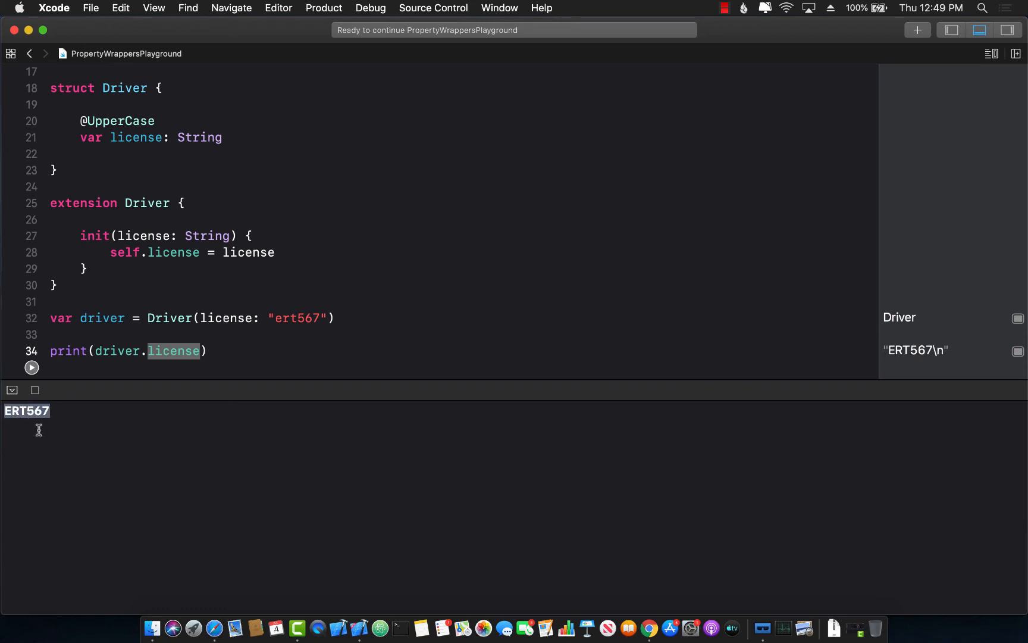
mouse_move(202, 316)
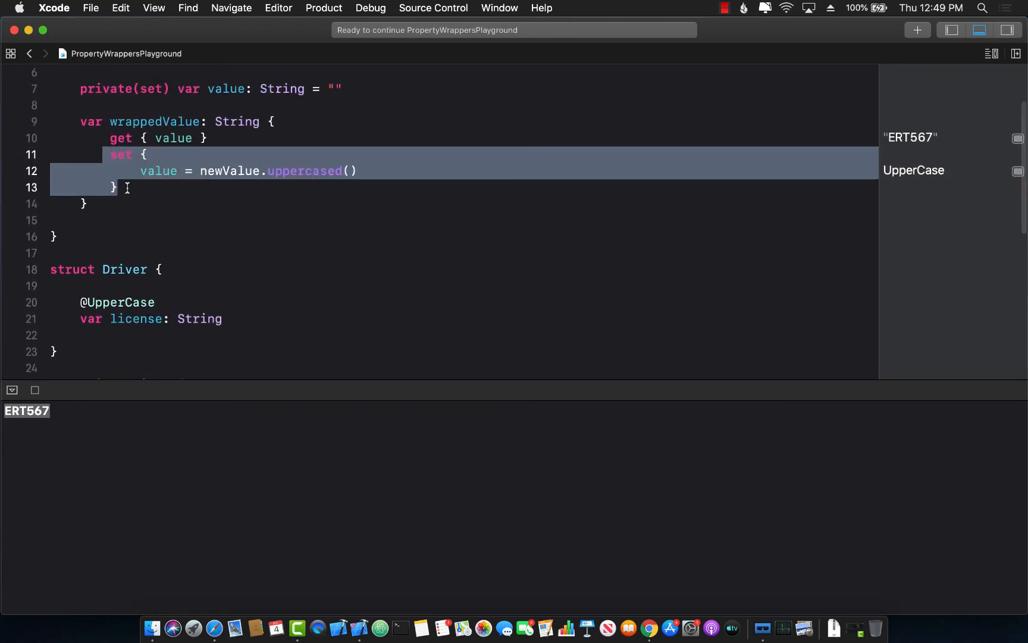
scroll(down, 3)
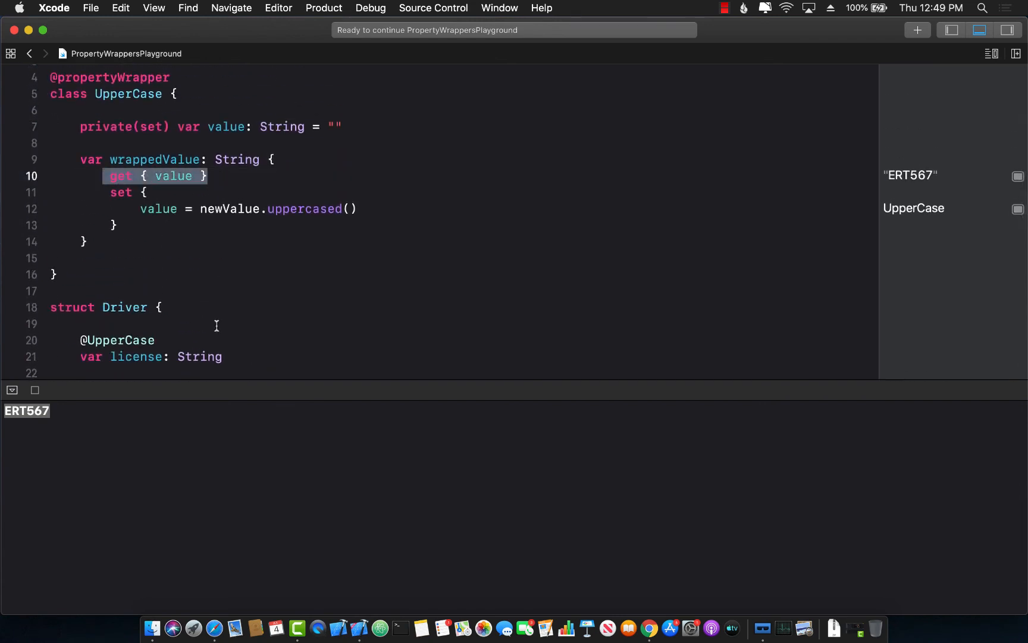
scroll(down, 3)
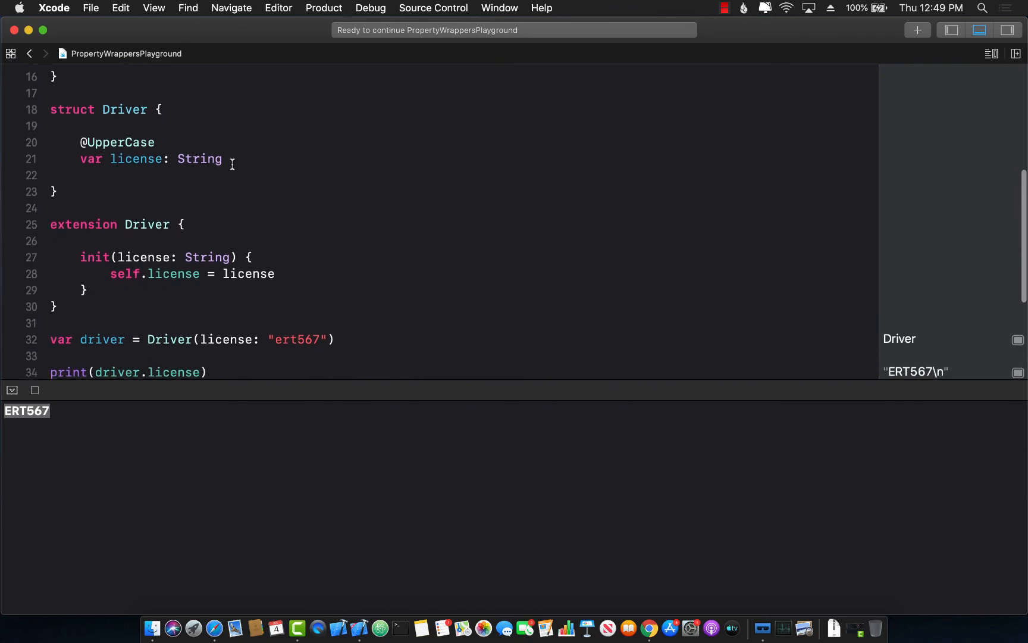
click(138, 152)
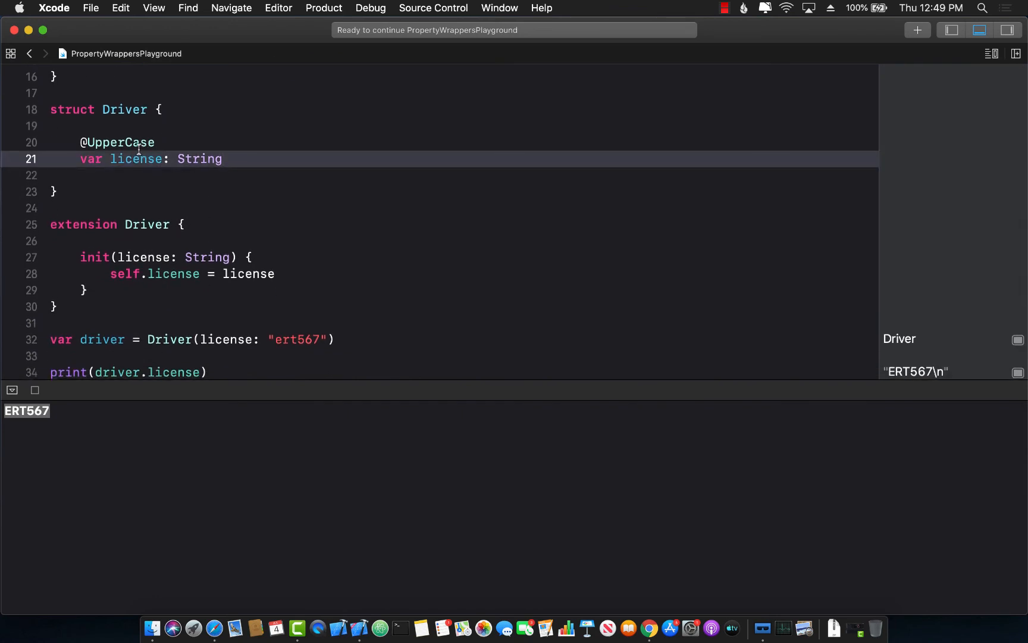
double_click(118, 143)
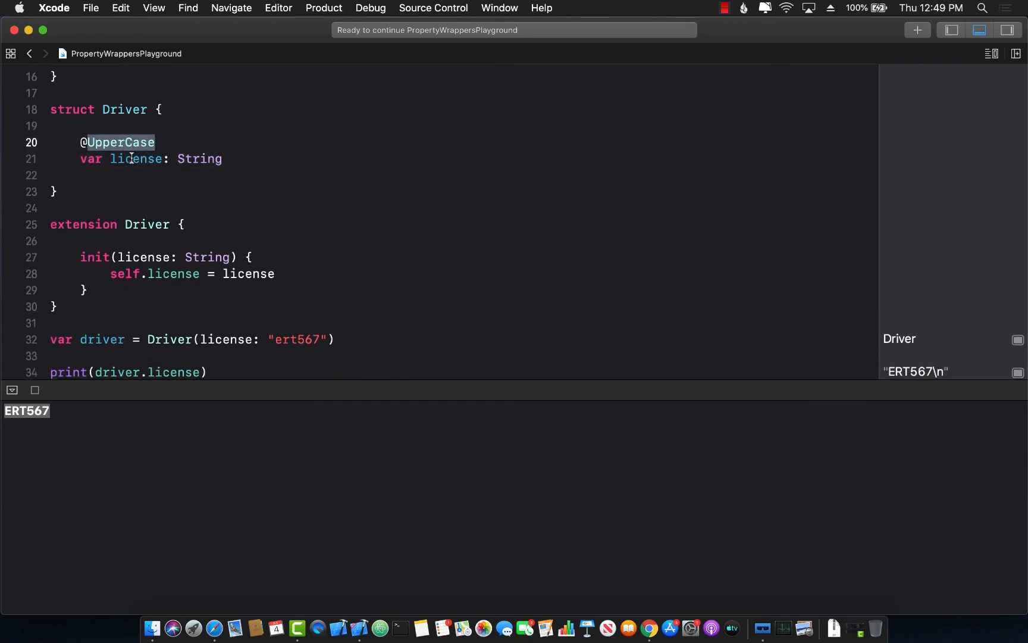
text(var state: String)
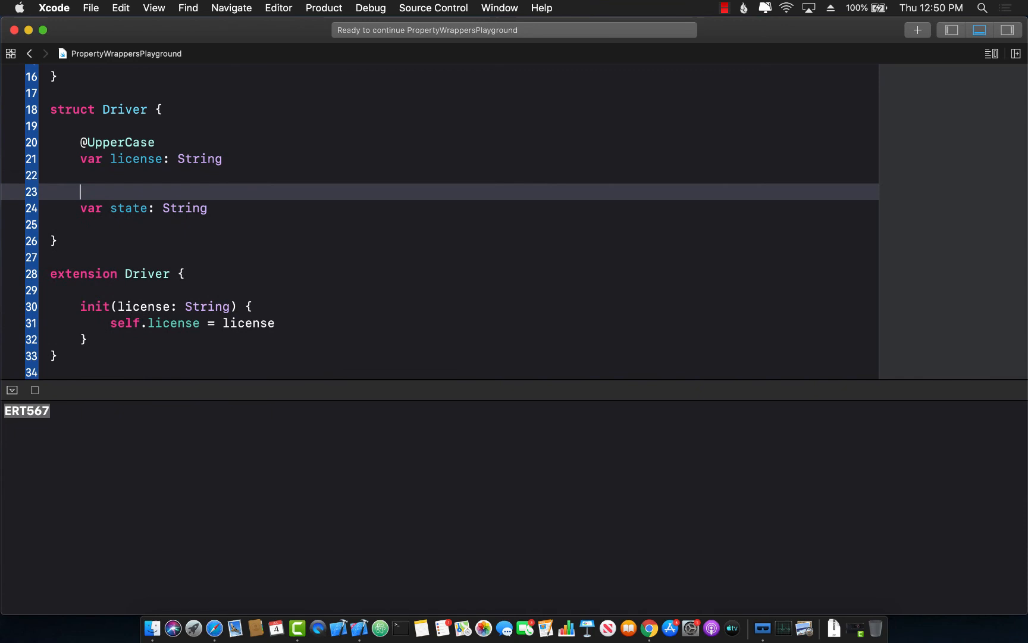
text(@UpperCase)
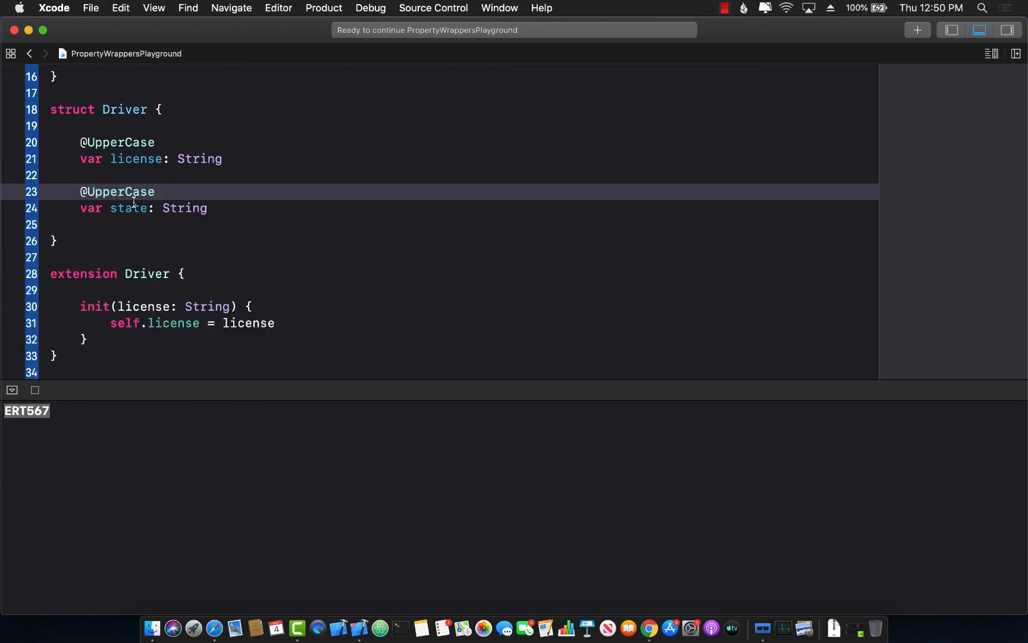
double_click(128, 208)
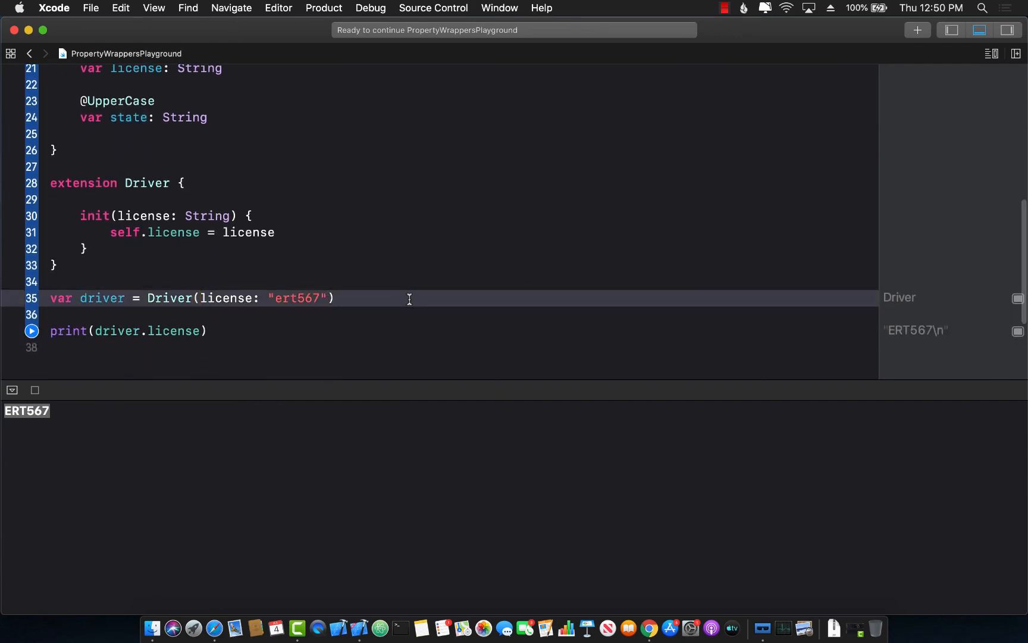
Assign driver.state = "tx" and print it so the console shows TX
text(driver.state)
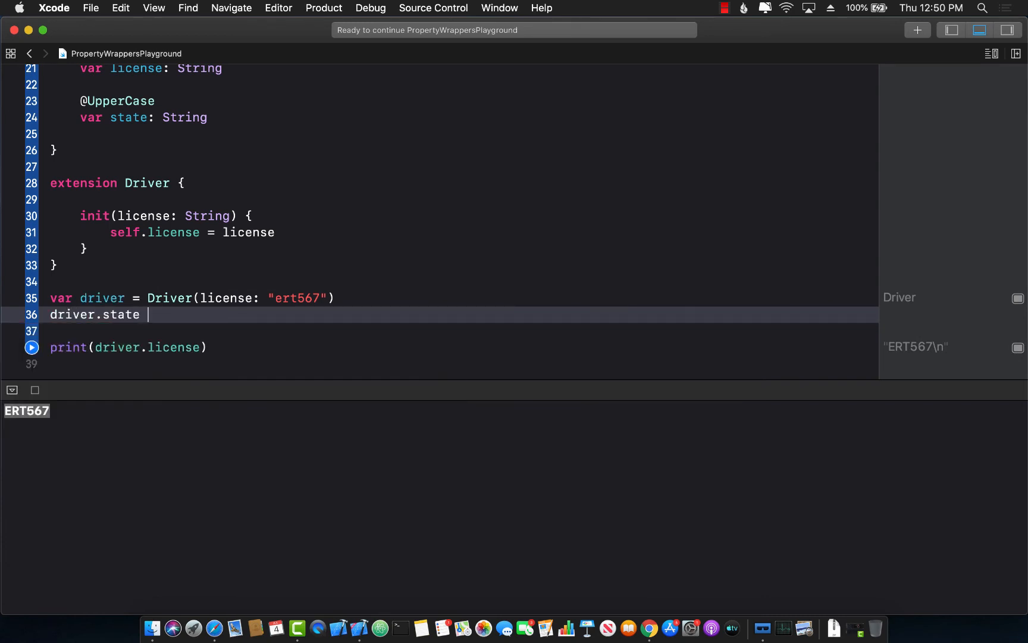
text(= "tx")
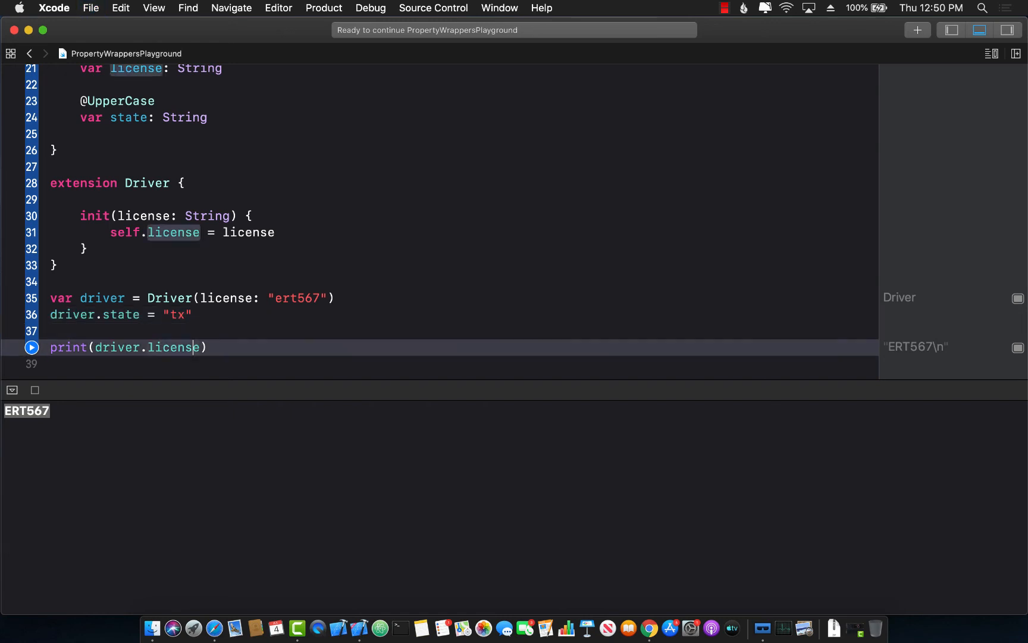
text(print(driver.state)
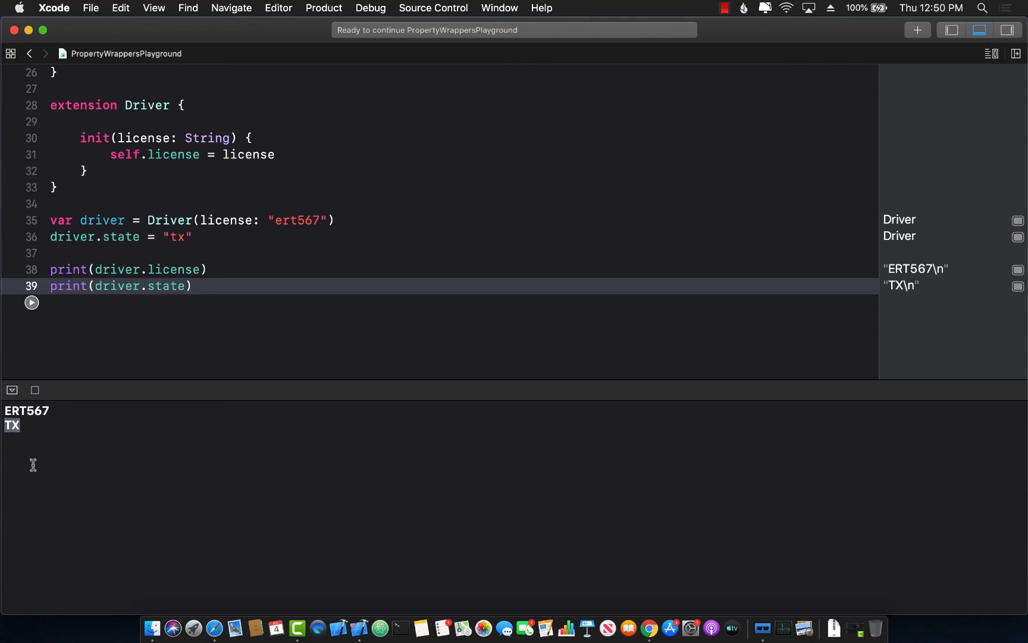
click(191, 285)
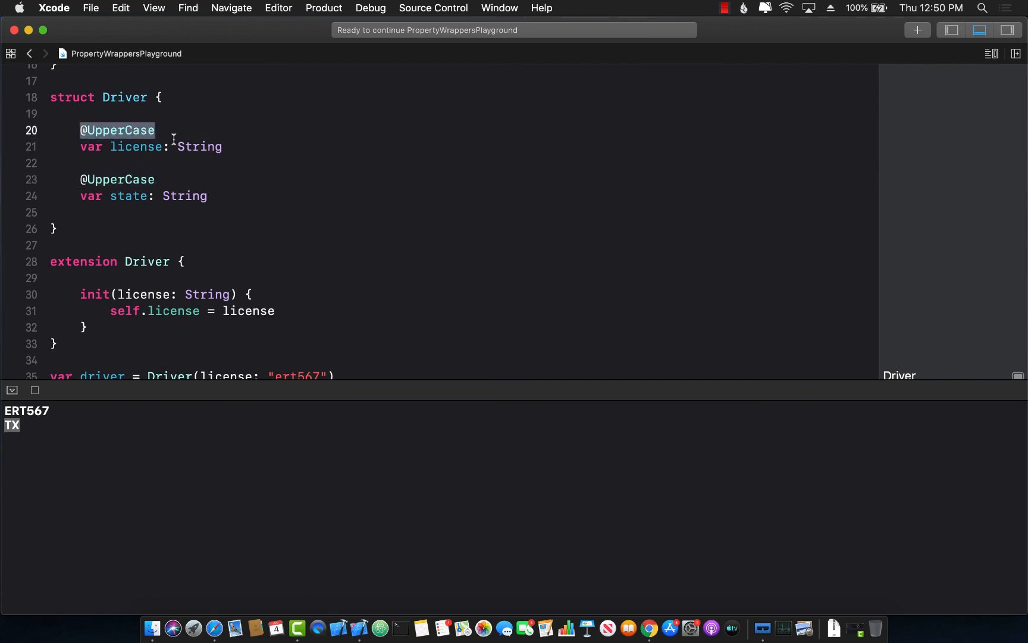
double_click(116, 179)
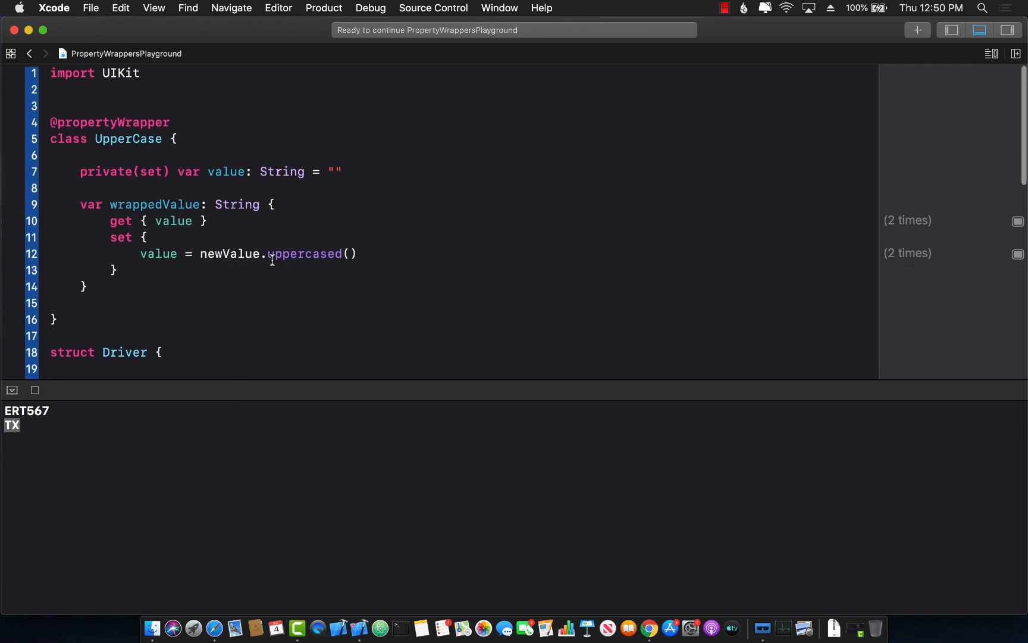
scroll(down, 3)
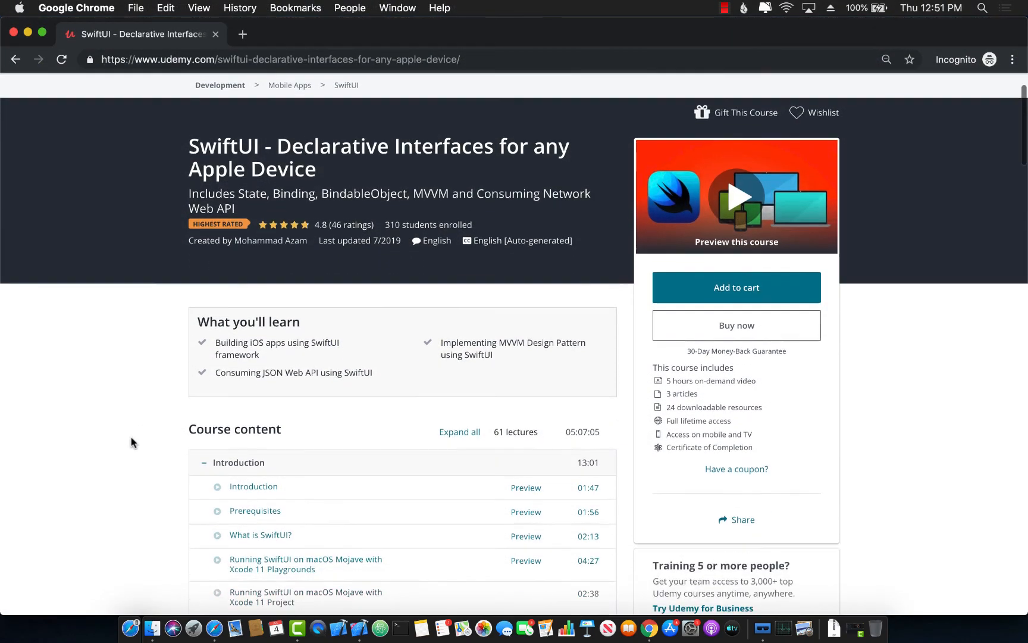
Scroll the Udemy SwiftUI course page down to its Introduction lectures
scroll(down, 3)
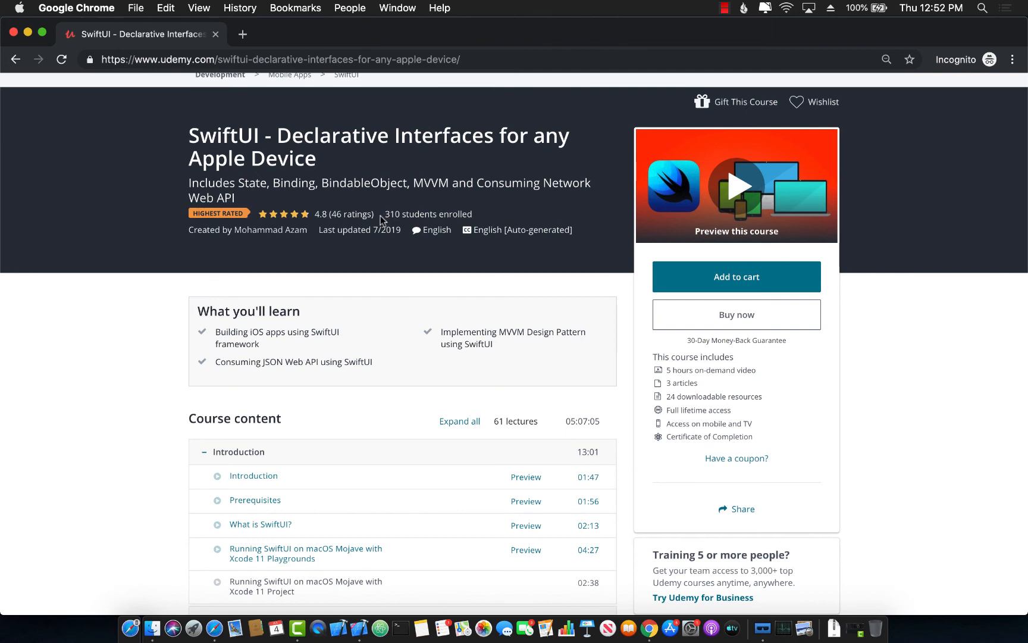
scroll(down, 3)
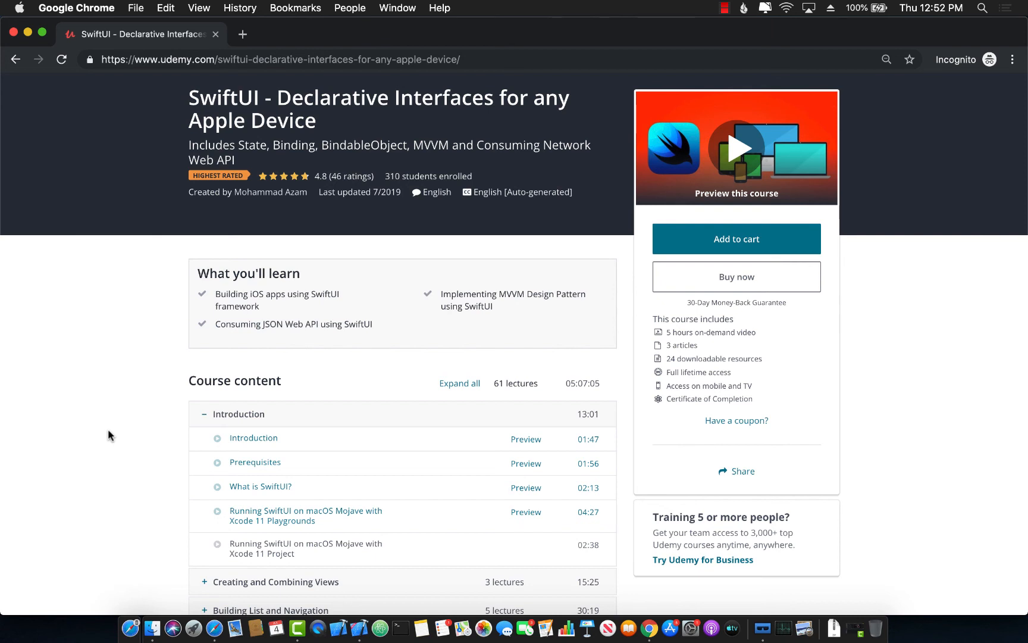
scroll(down, 3)
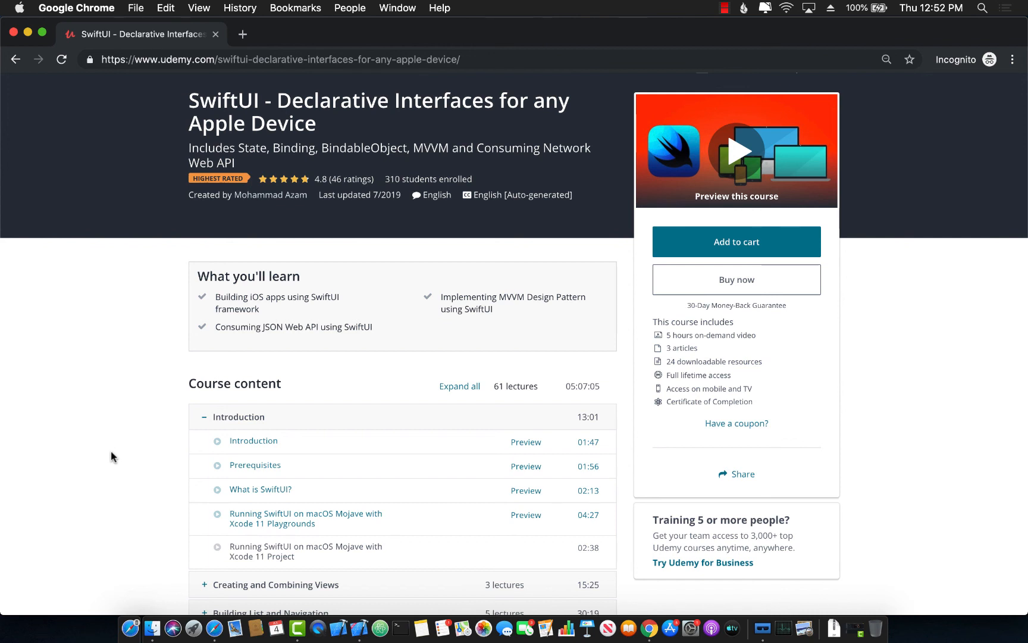
scroll(down, 3)
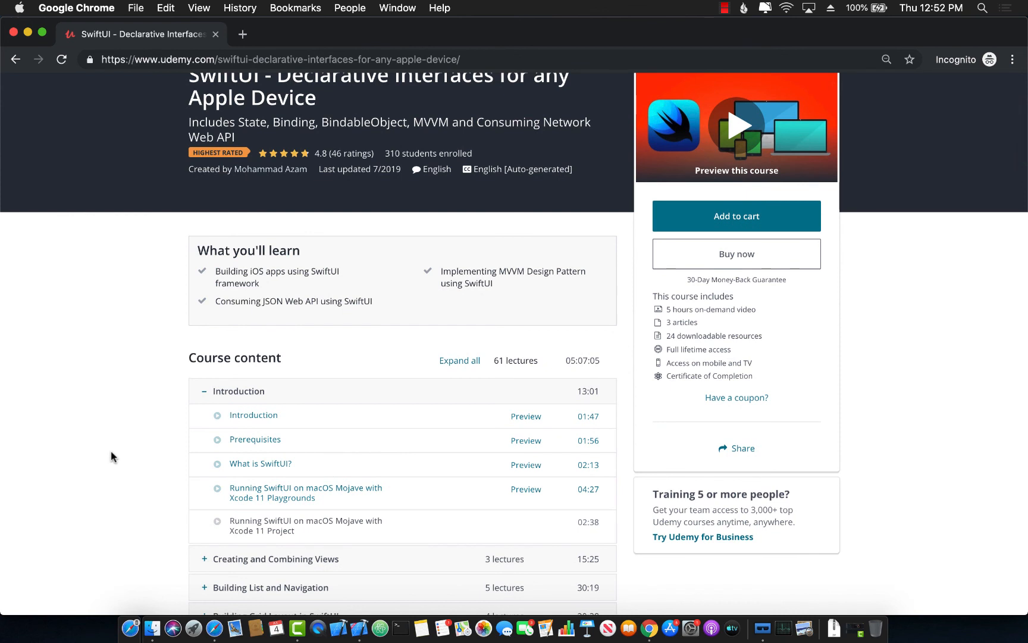